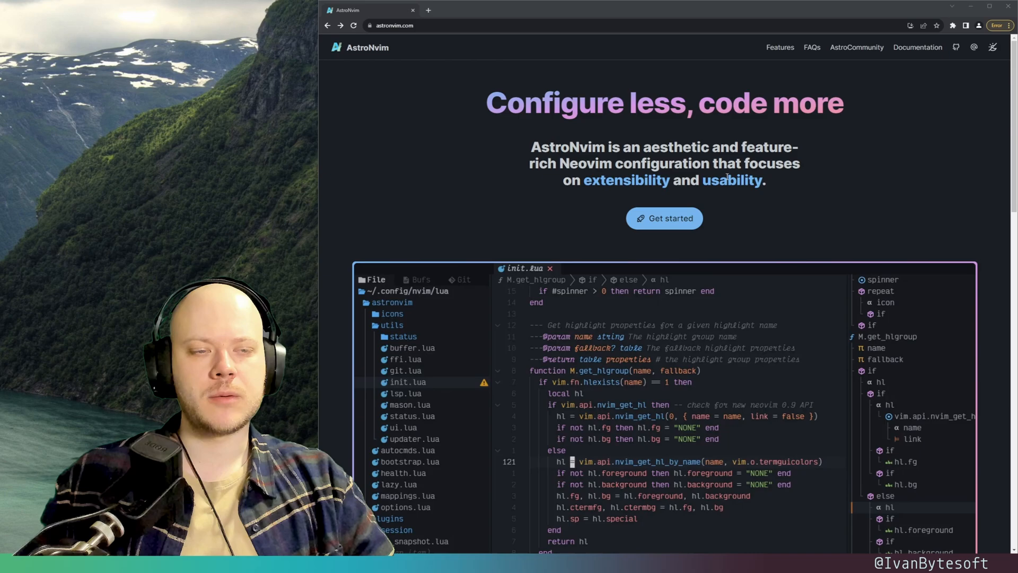
Scroll Getting Started to Installation, view the Docker instructions, then return to Linux/Mac OS.
scroll(down, 3)
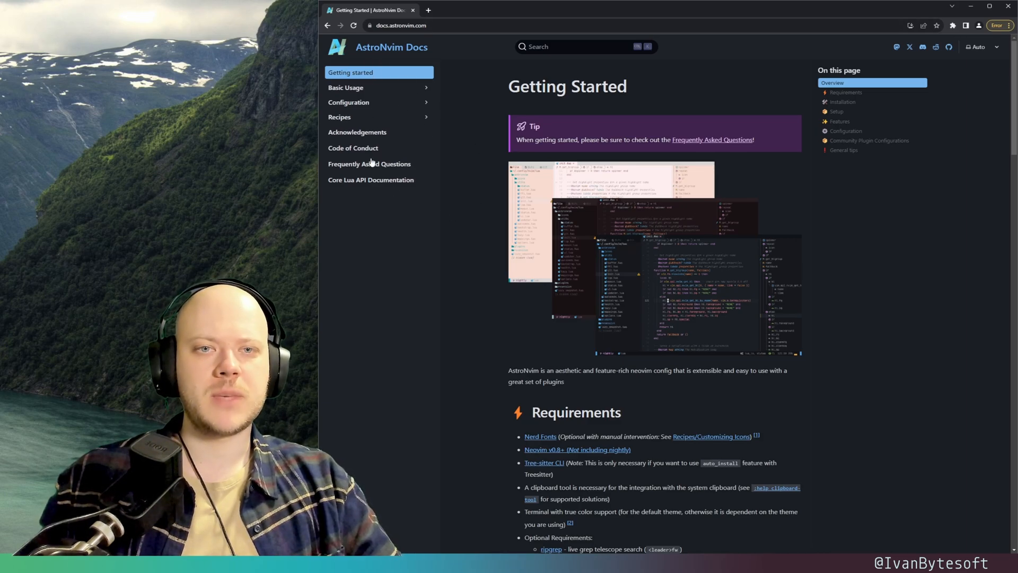
scroll(down, 3)
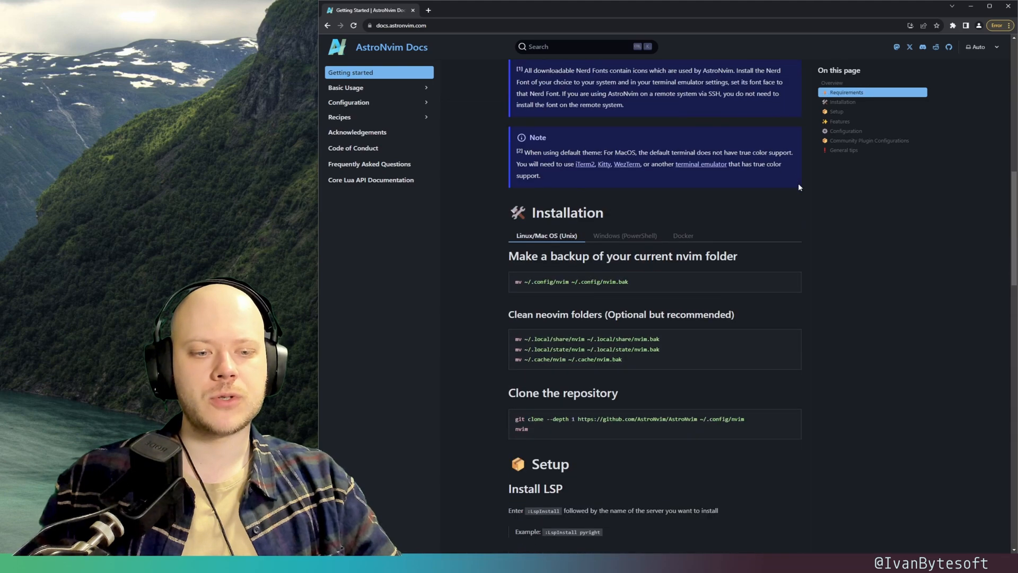
mouse_move(652, 244)
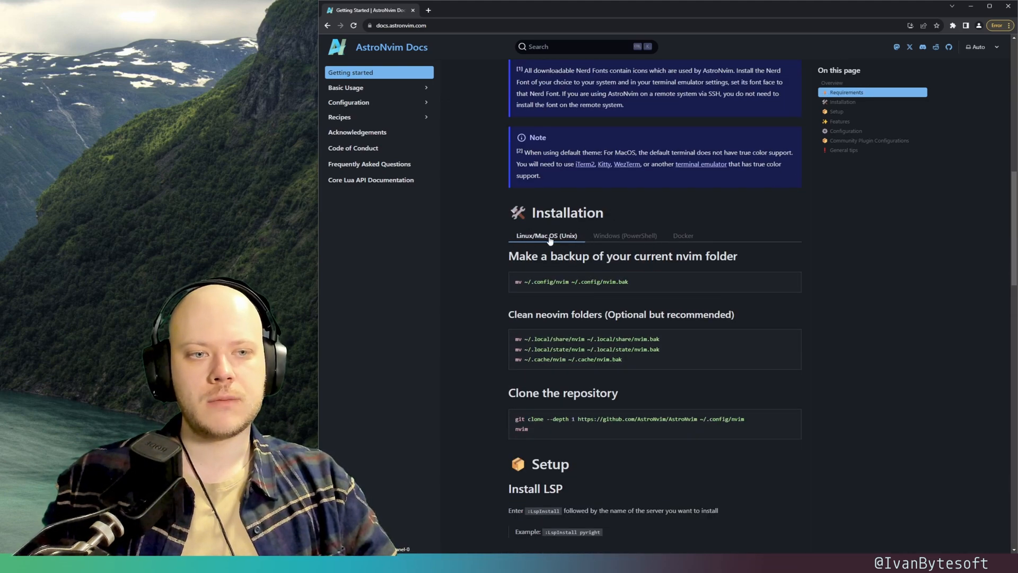
click(682, 235)
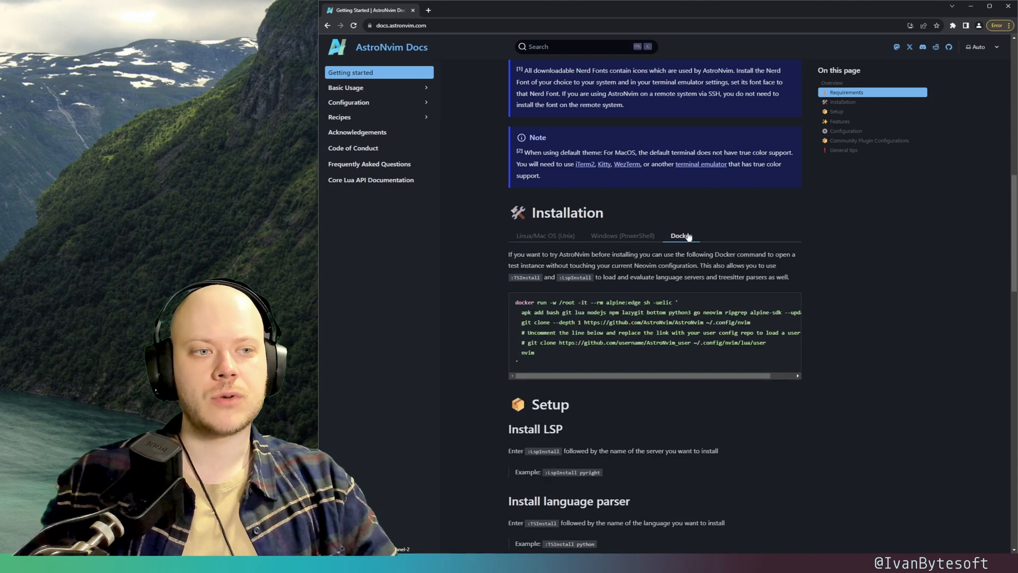
click(545, 236)
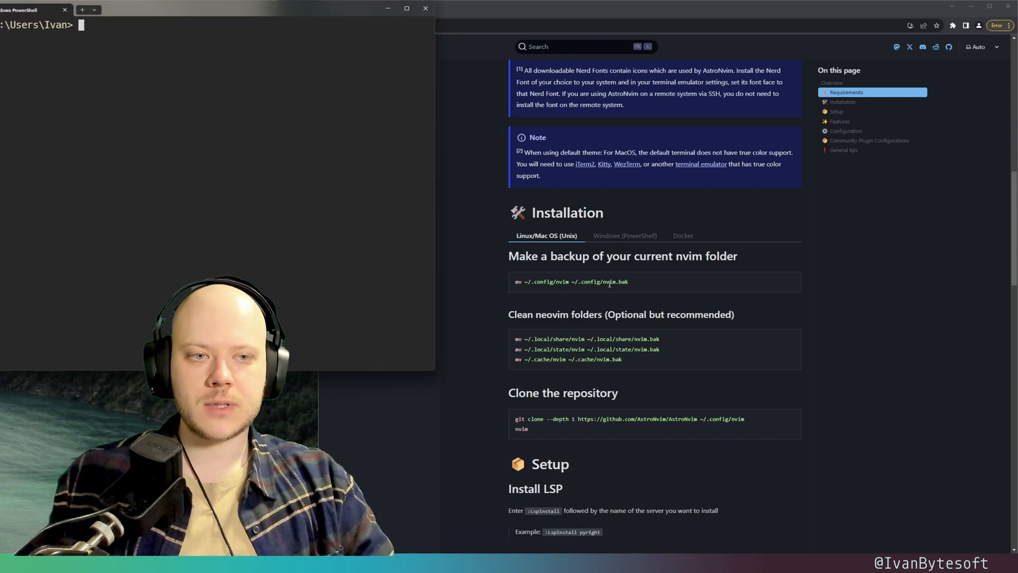
List the nvim config folder with ls $env:LOCALAPPDATA\nvim and start nvim.
click(624, 236)
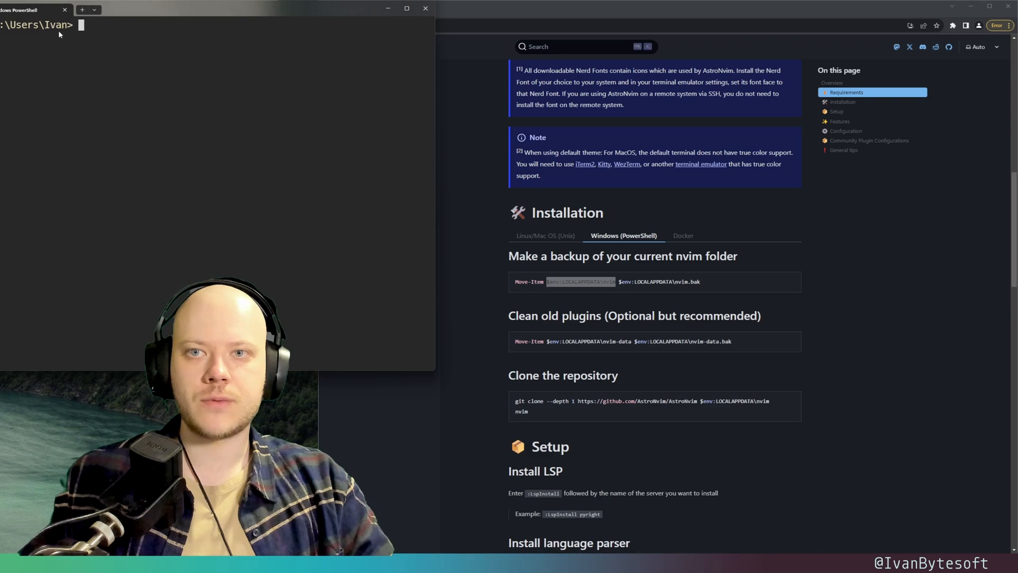
text(ls $env:LOCALAPPDATA\nvim)
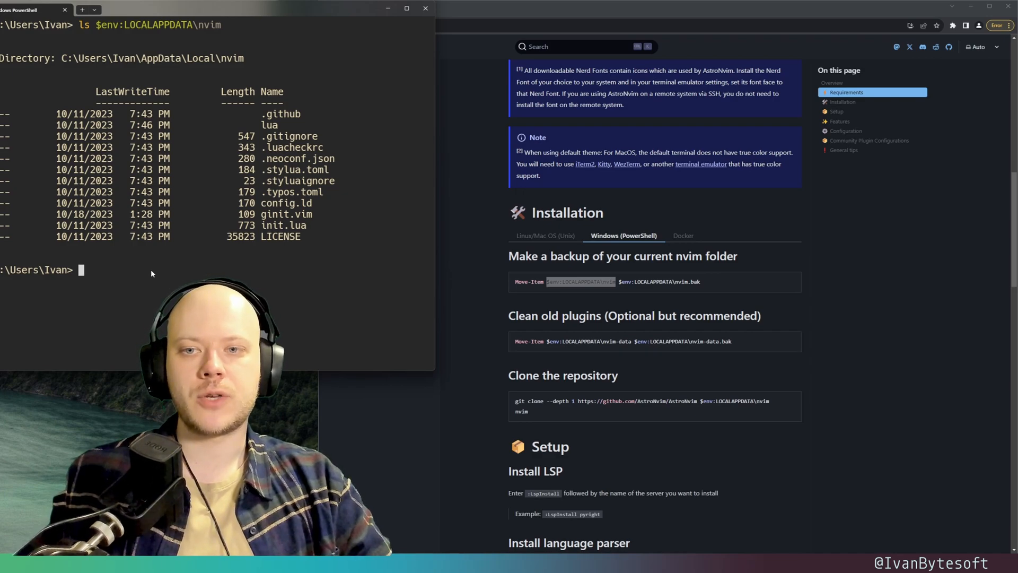
text(nvim)
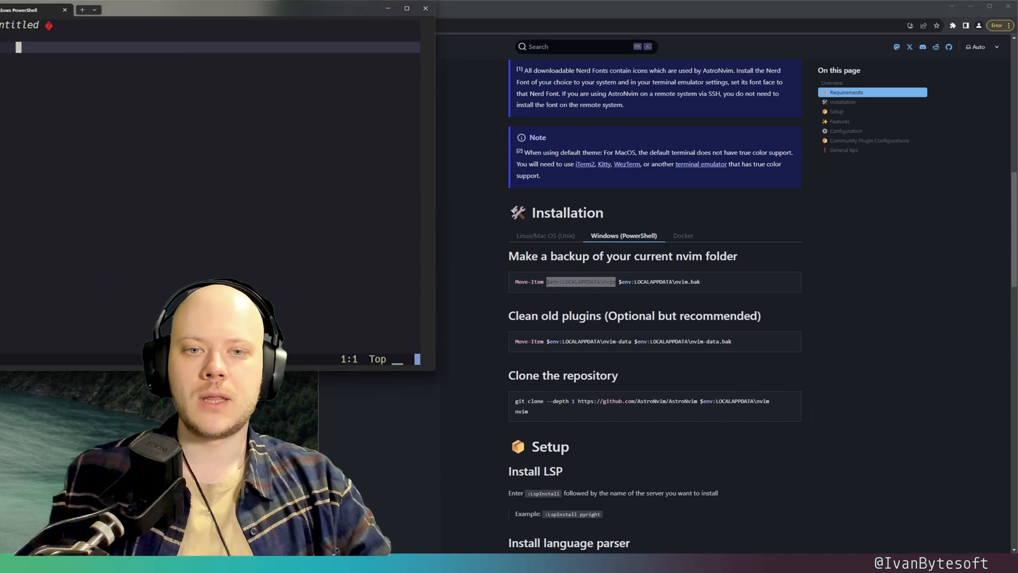
Write "It's neovim!" in the new Neovim buffer.
text(It')
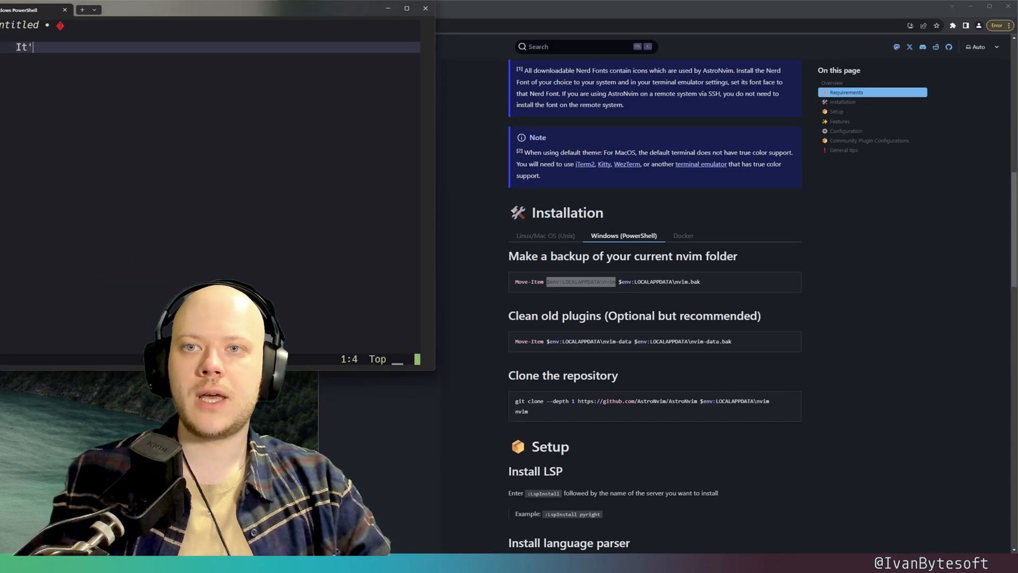
text(s)
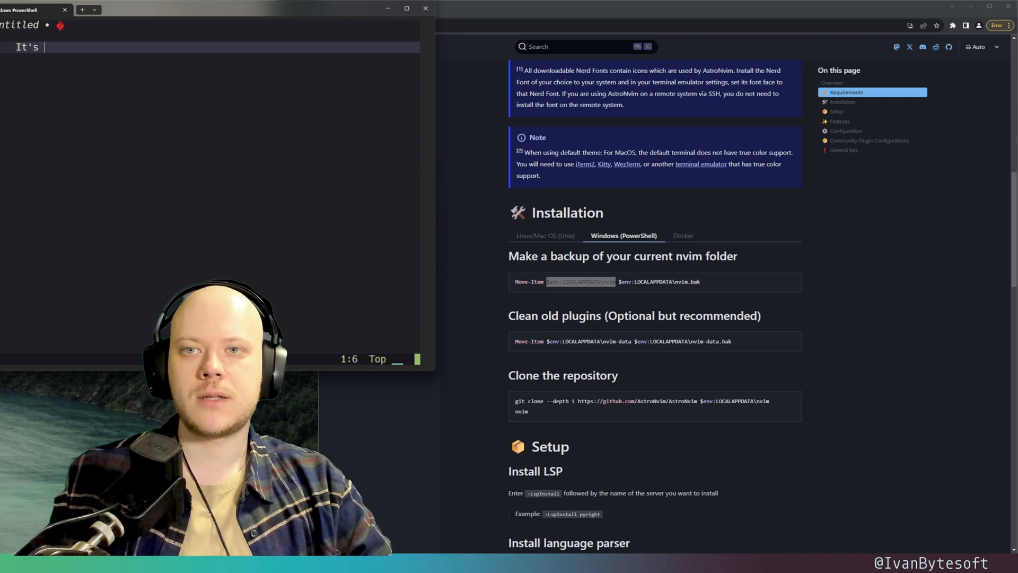
text(neovim!)
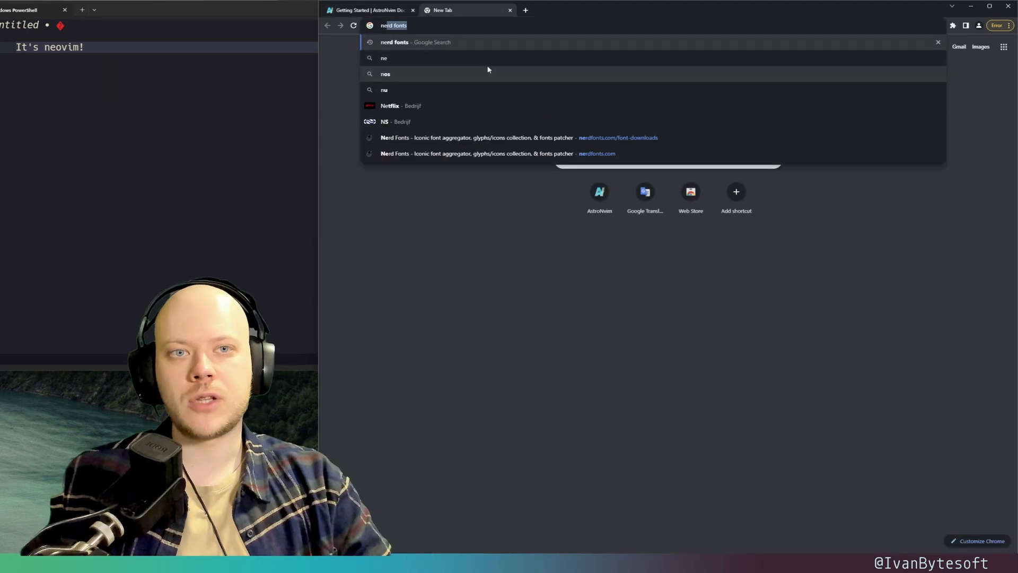
Search the web for "nerd fonts" and open the nerdfonts.com site.
key(Enter)
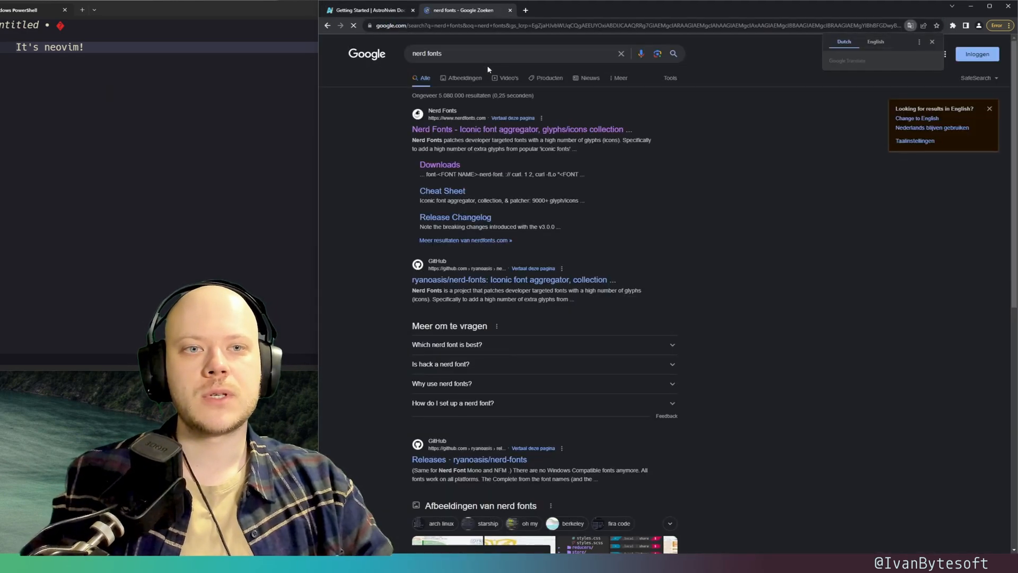
click(522, 128)
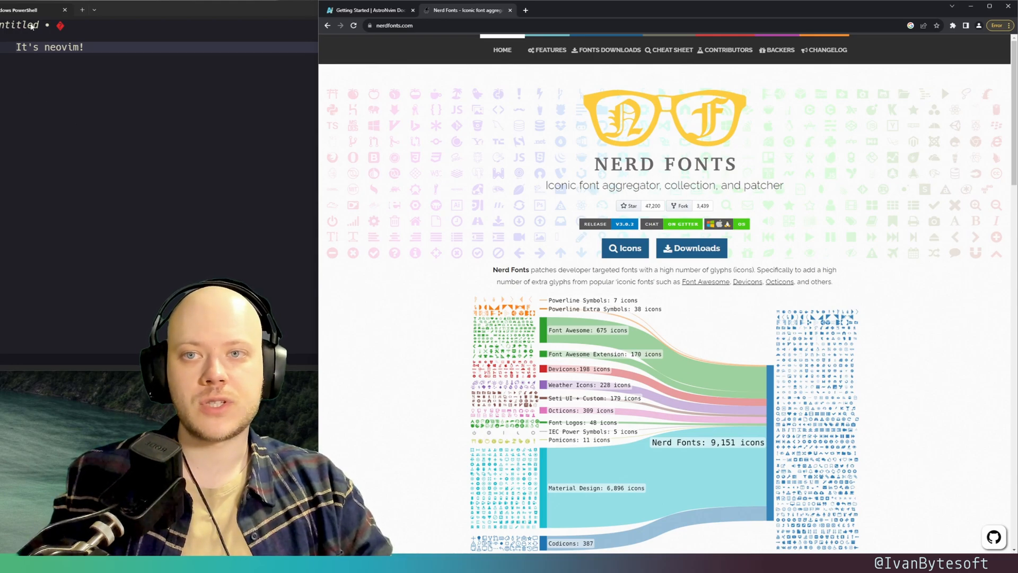
mouse_move(90, 108)
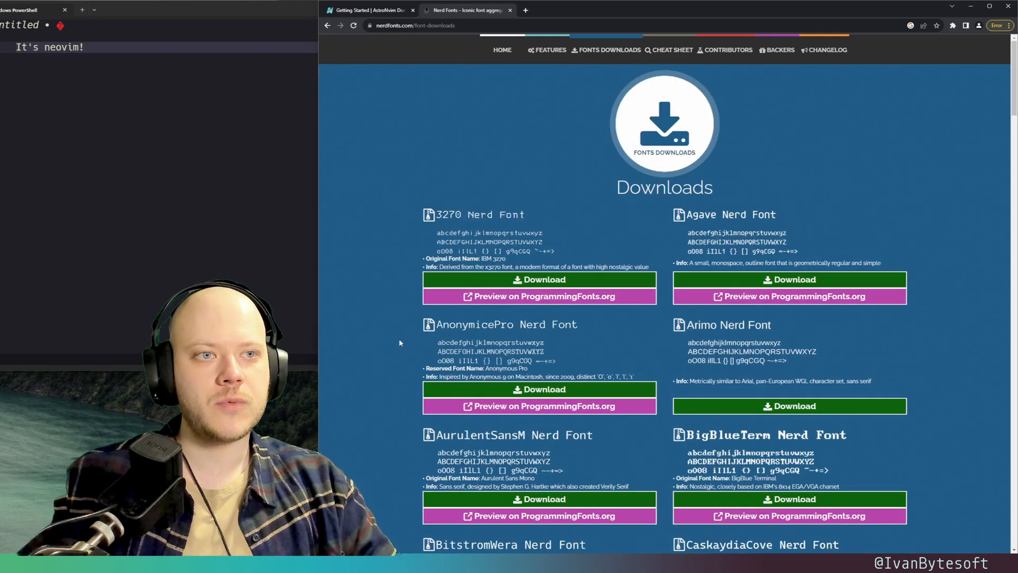
Preview the sample code in B612 Mono and Anka/Coder on ProgrammingFonts.org.
scroll(down, 3)
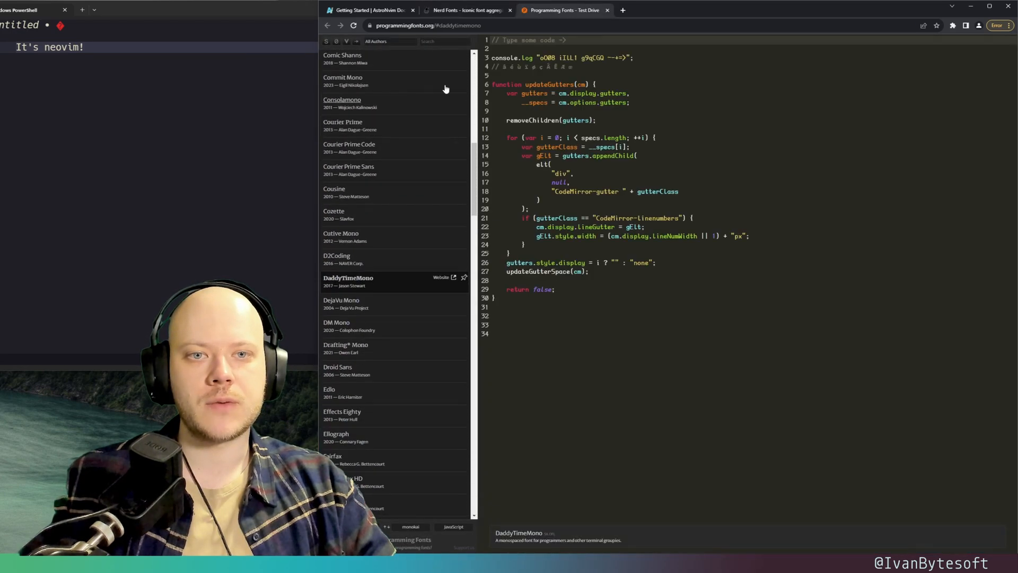
scroll(up, 3)
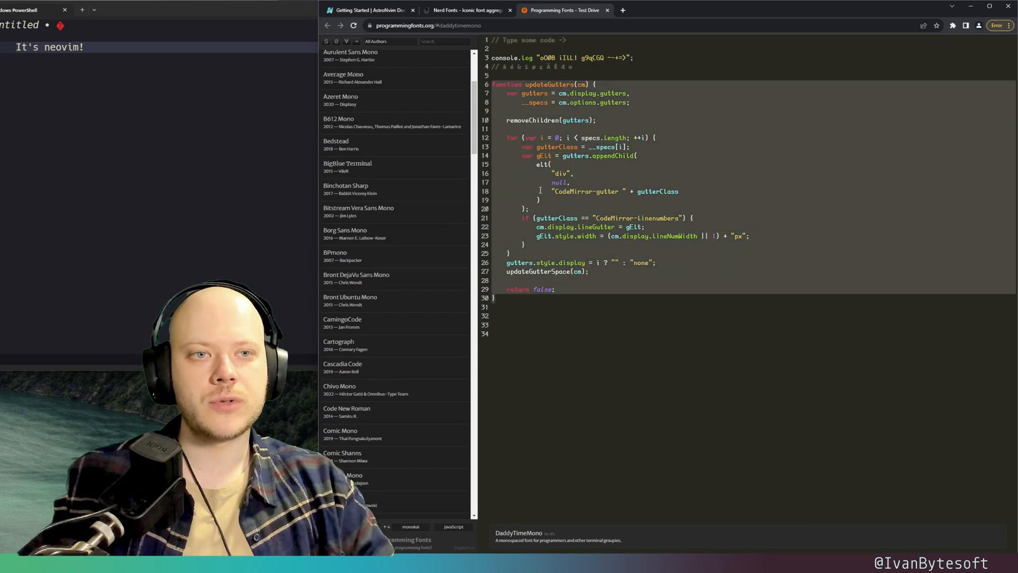
click(358, 122)
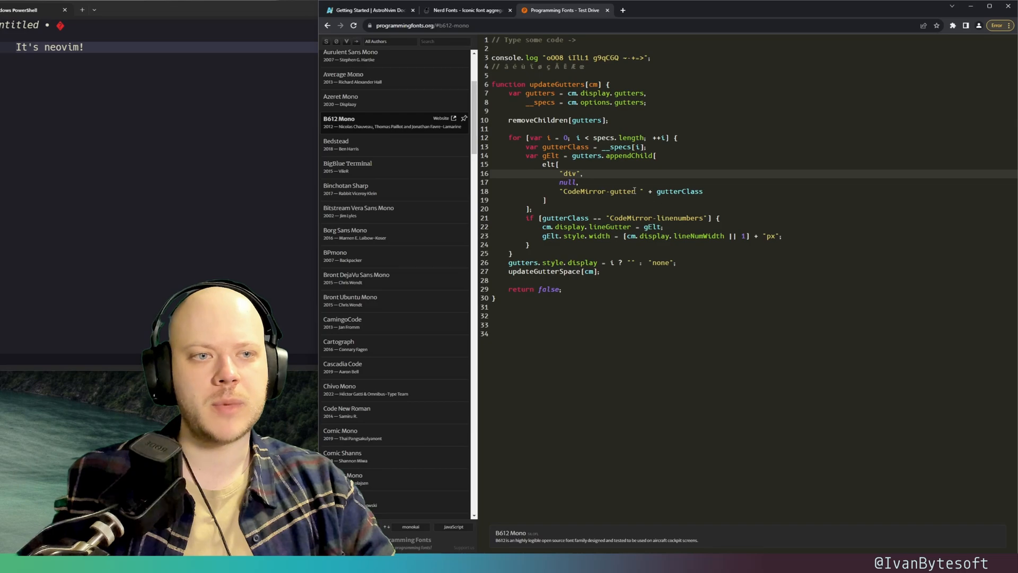
click(339, 123)
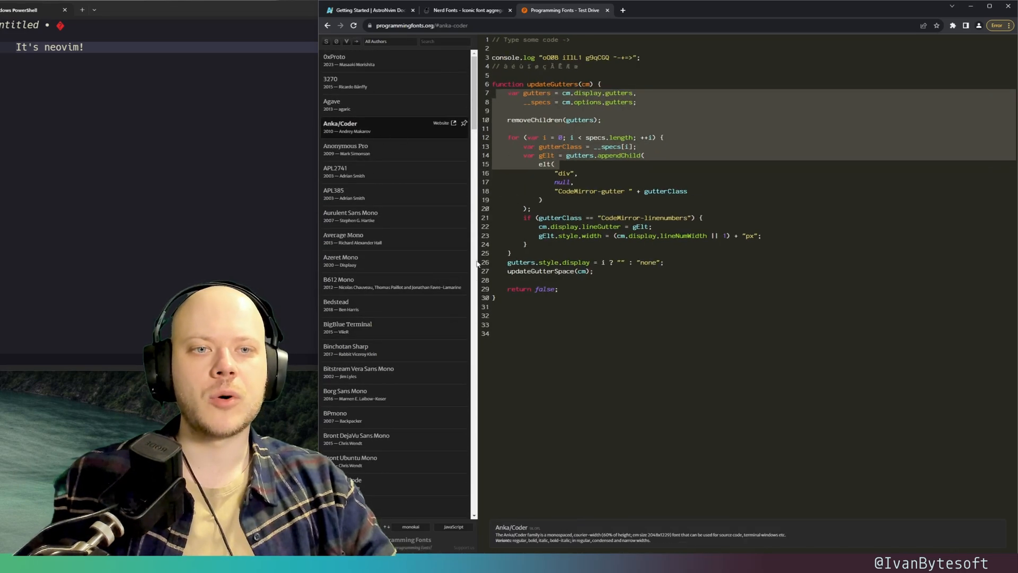
click(465, 9)
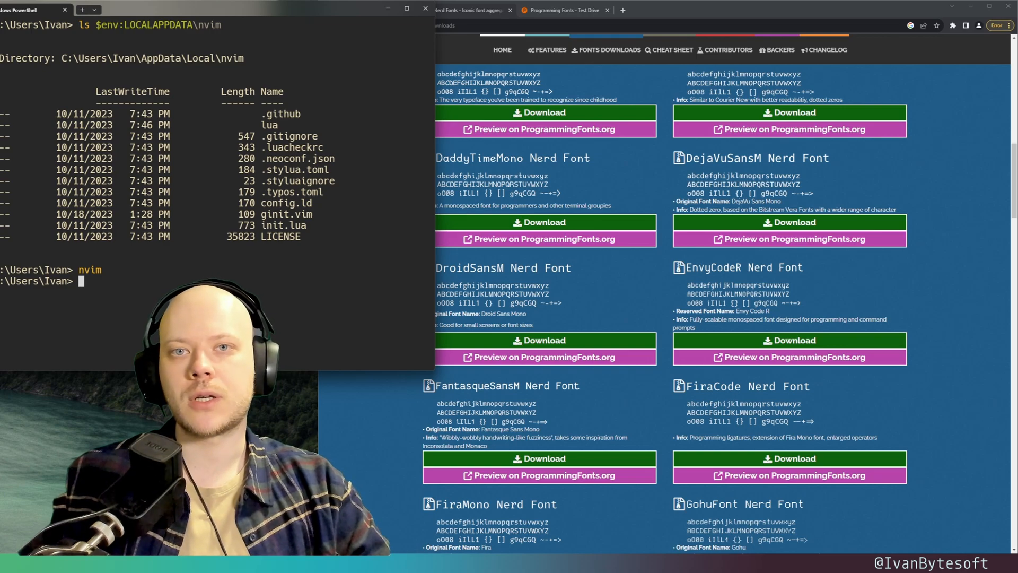
text(n)
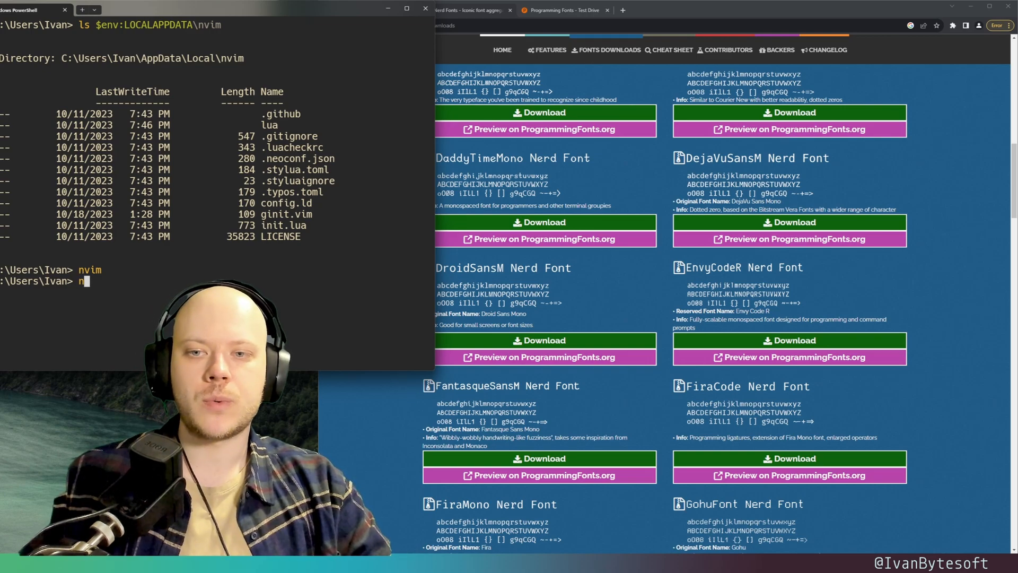
text(eovide)
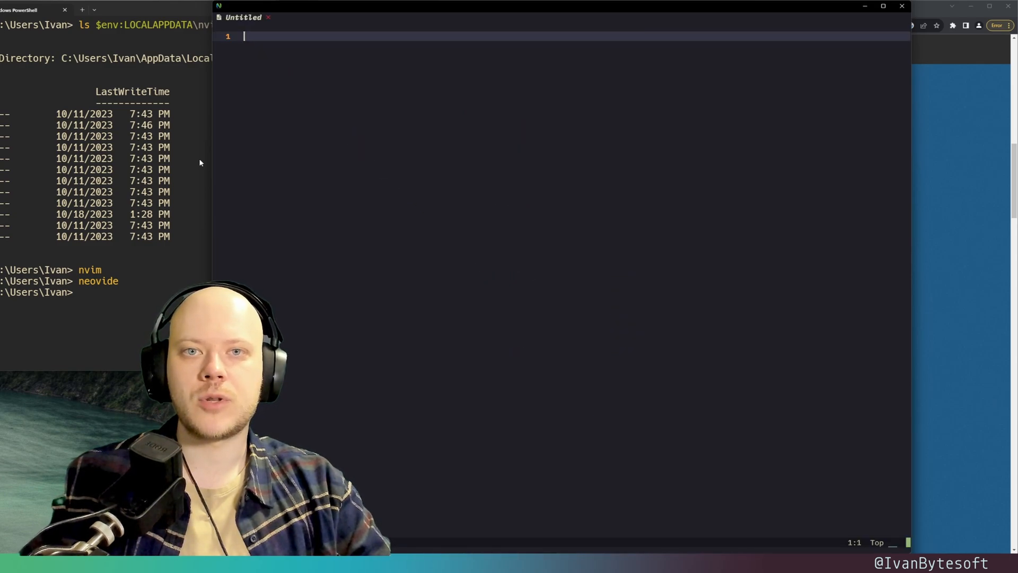
text(It's new fil)
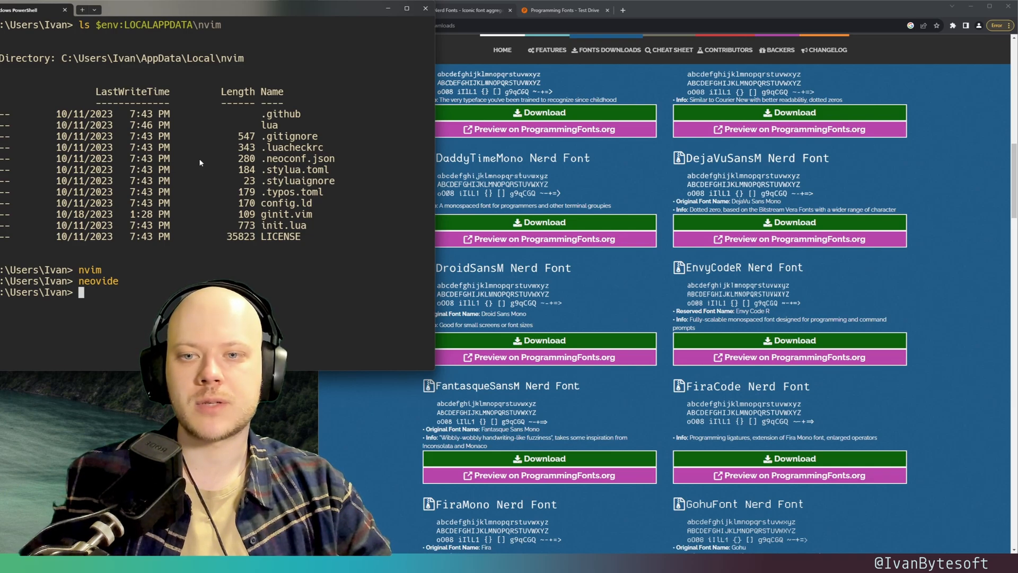
Launch Neovim Qt from PowerShell onto the AstroNvim dashboard.
text(neo)
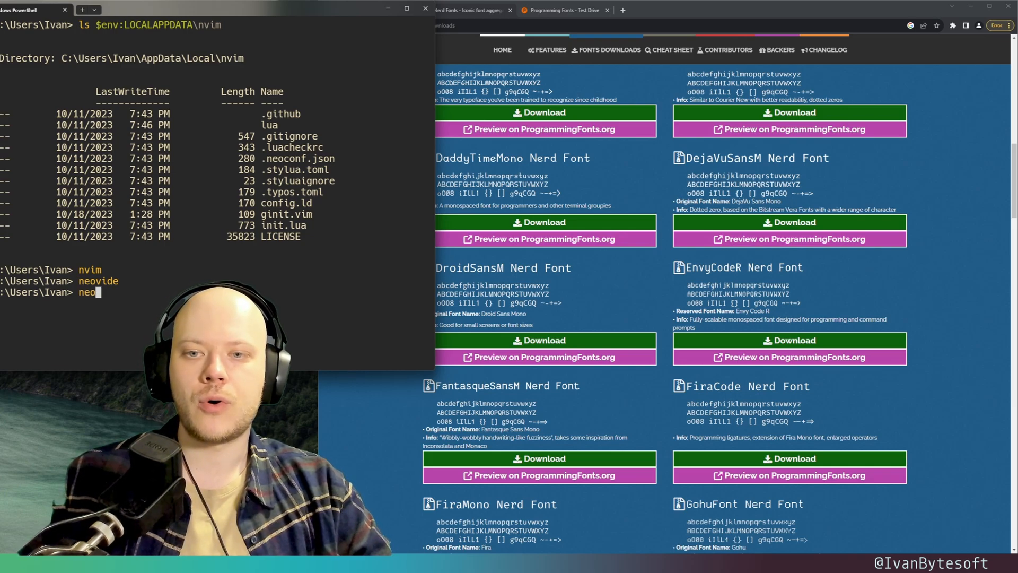
text(nvim-qt)
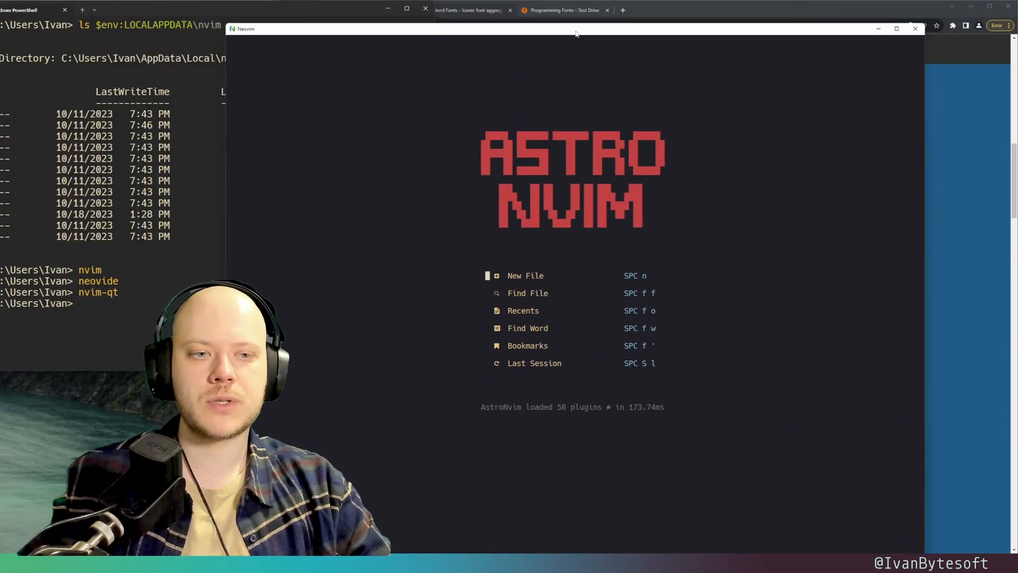
Write "It's neovim!" as a test line, then quit with :q! discarding it.
text(It')
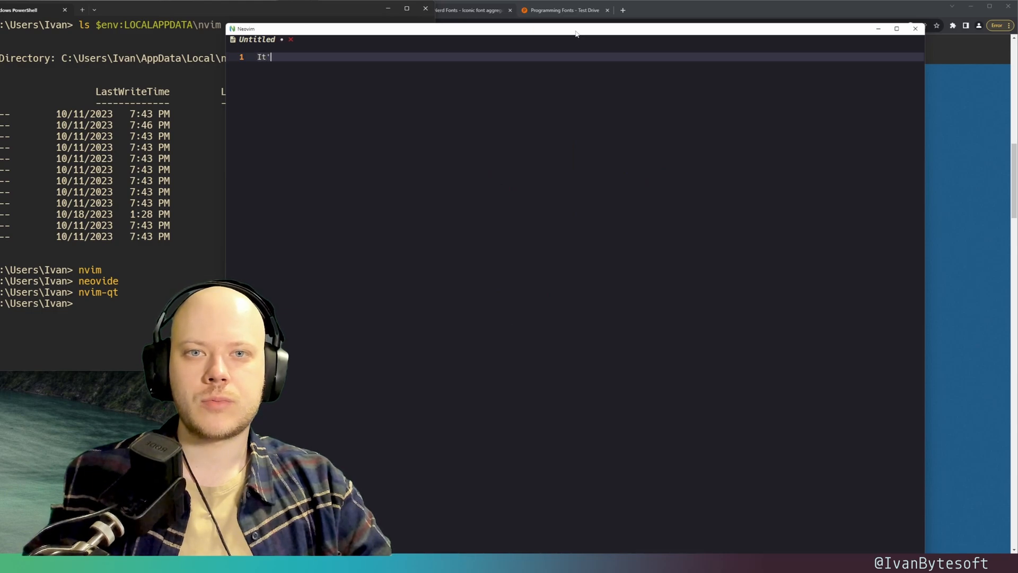
text(s neovim)
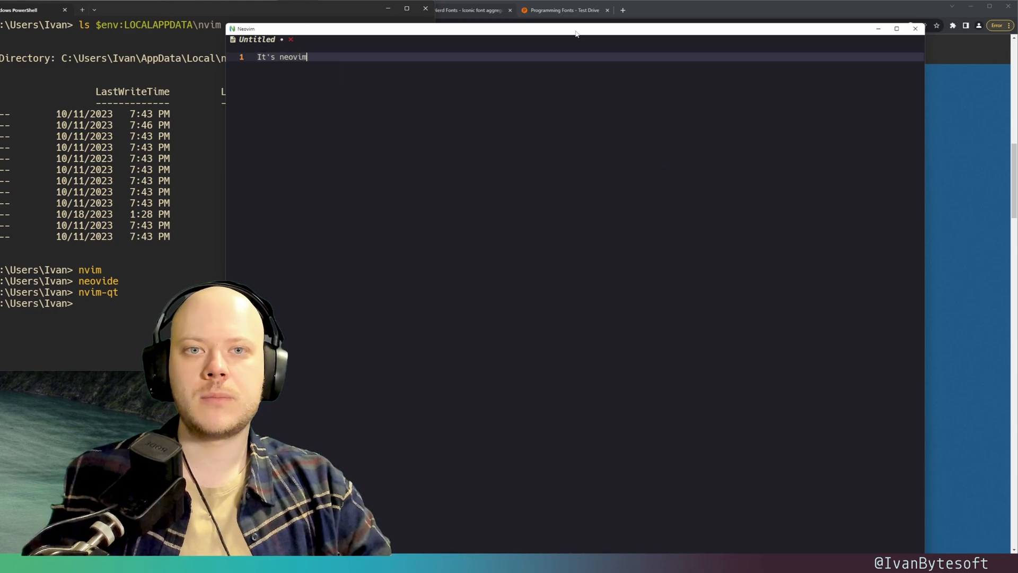
text(!)
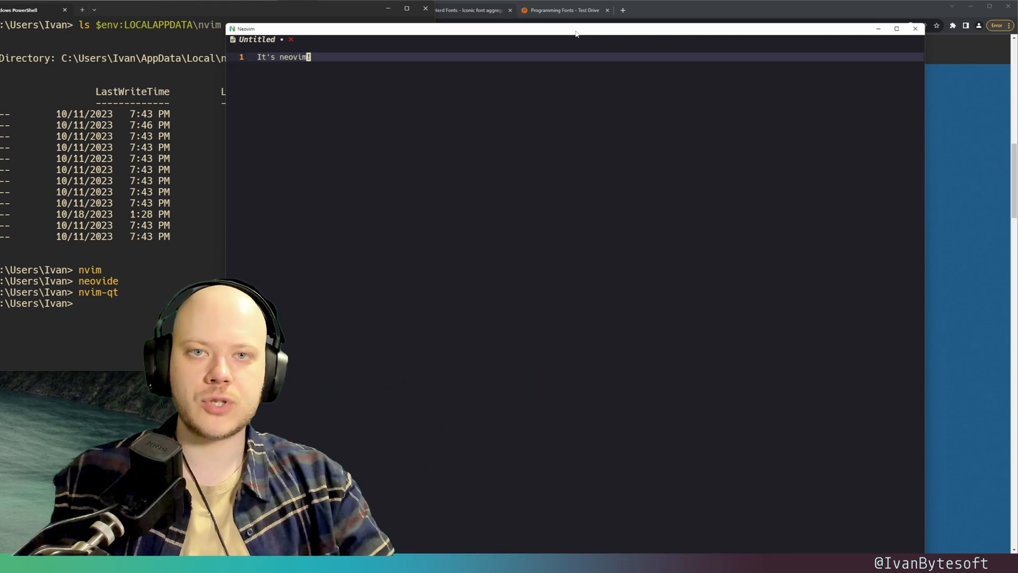
text(!)
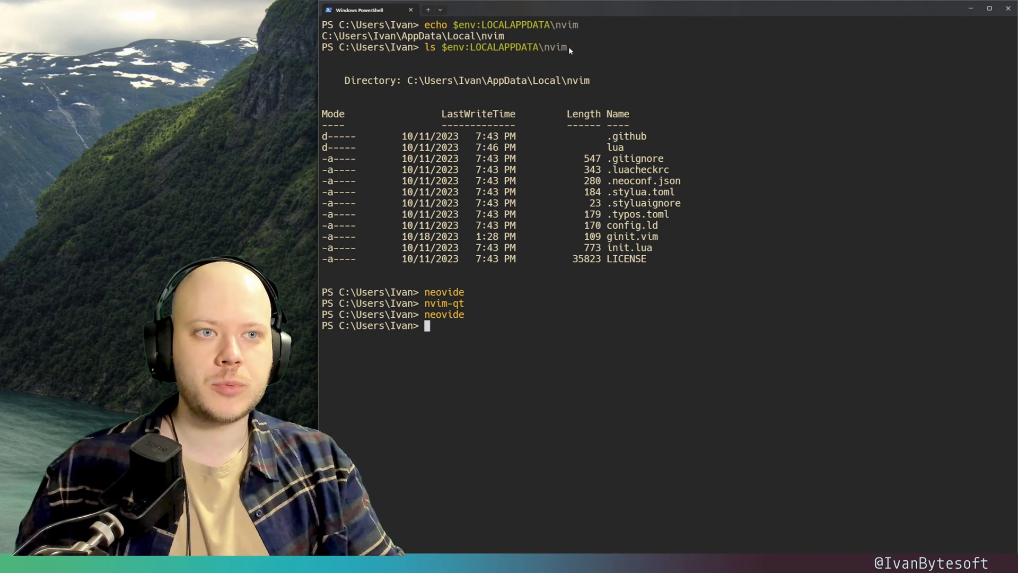
Copy the nvim directory path and run neovide on the config folder.
drag(433, 80, 593, 81)
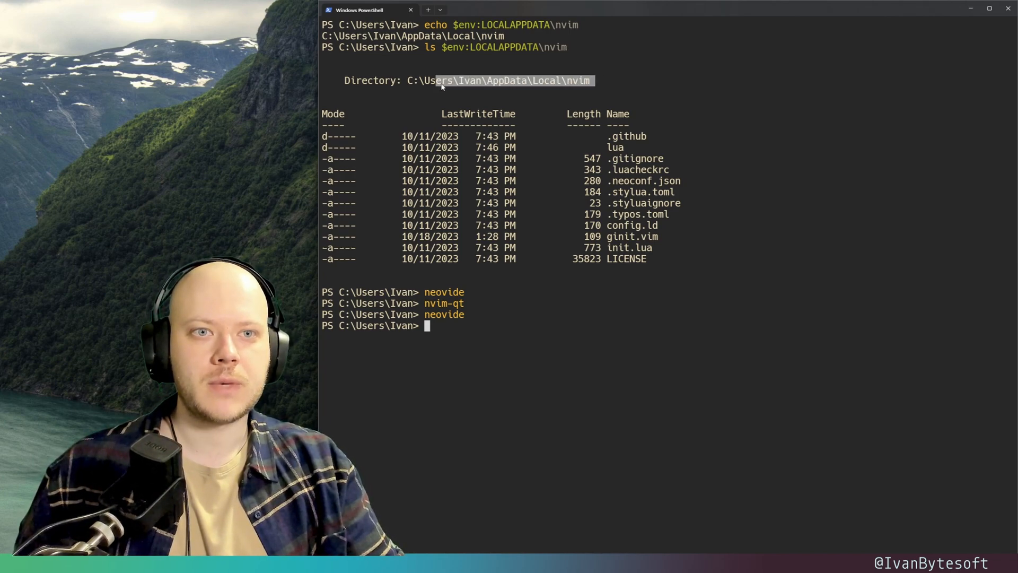
key(ctrl+c)
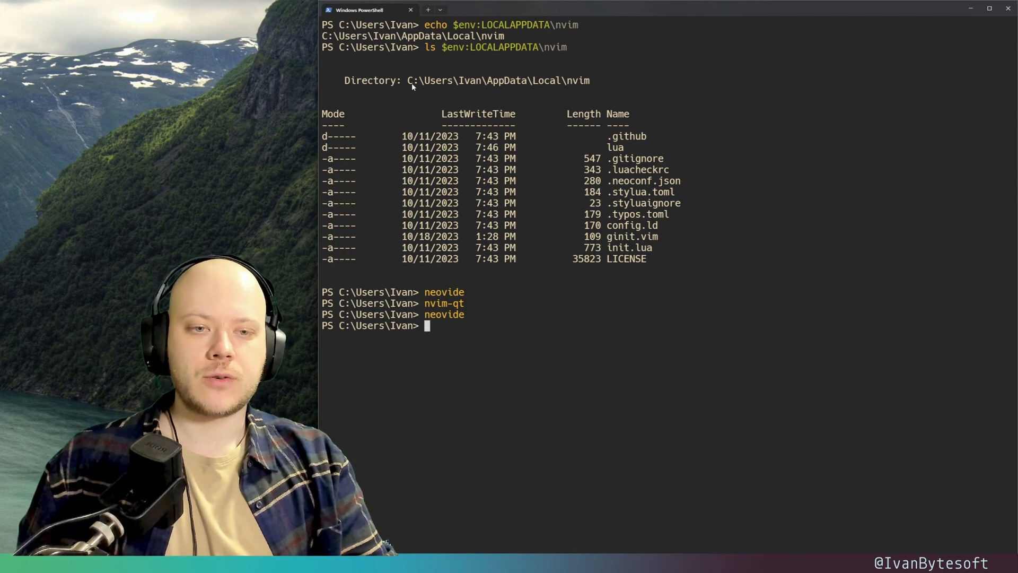
text(no)
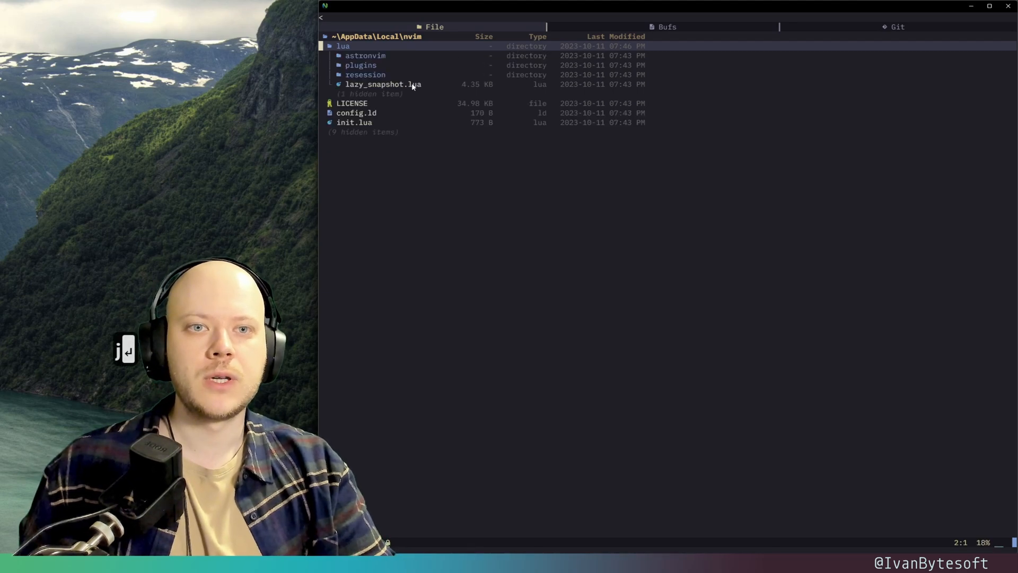
Show hidden files in Neo-tree and open init.lua for editing.
key(j)
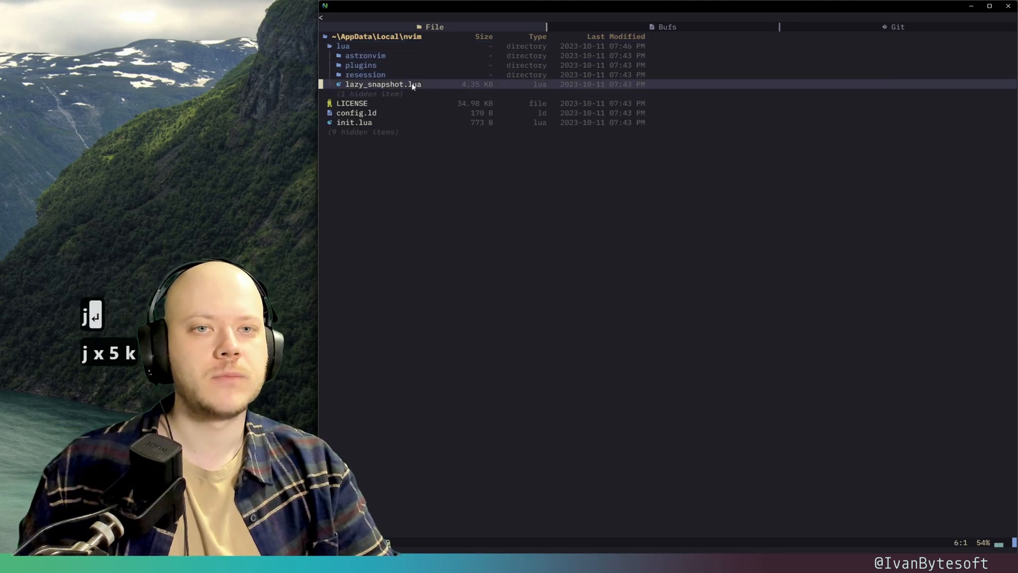
key(H)
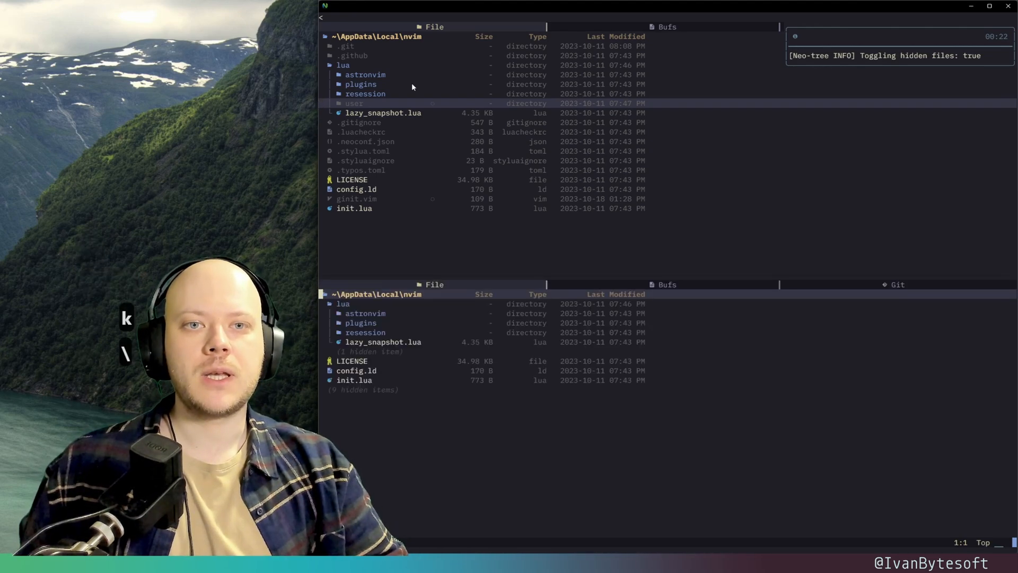
key(Return)
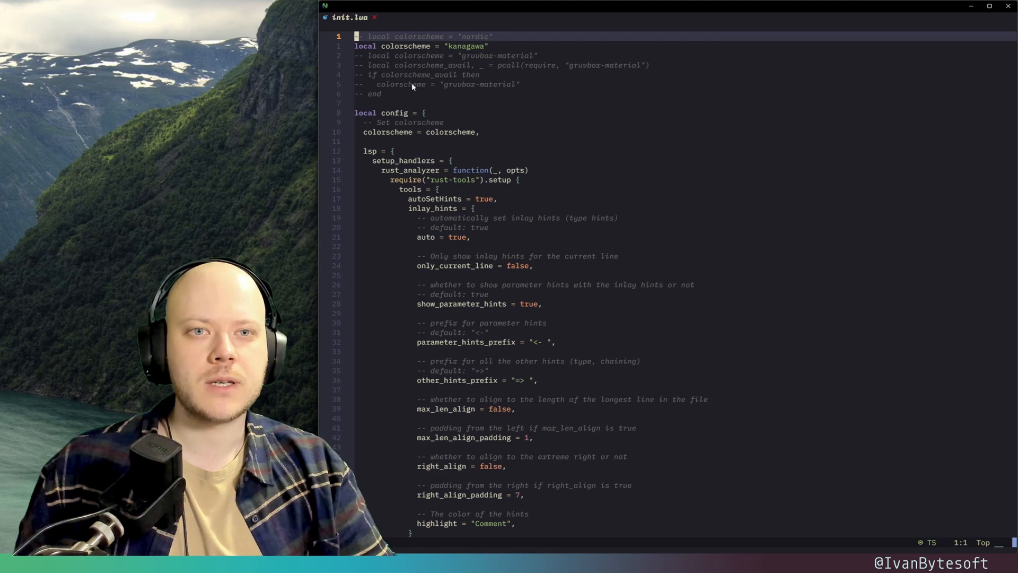
key(j)
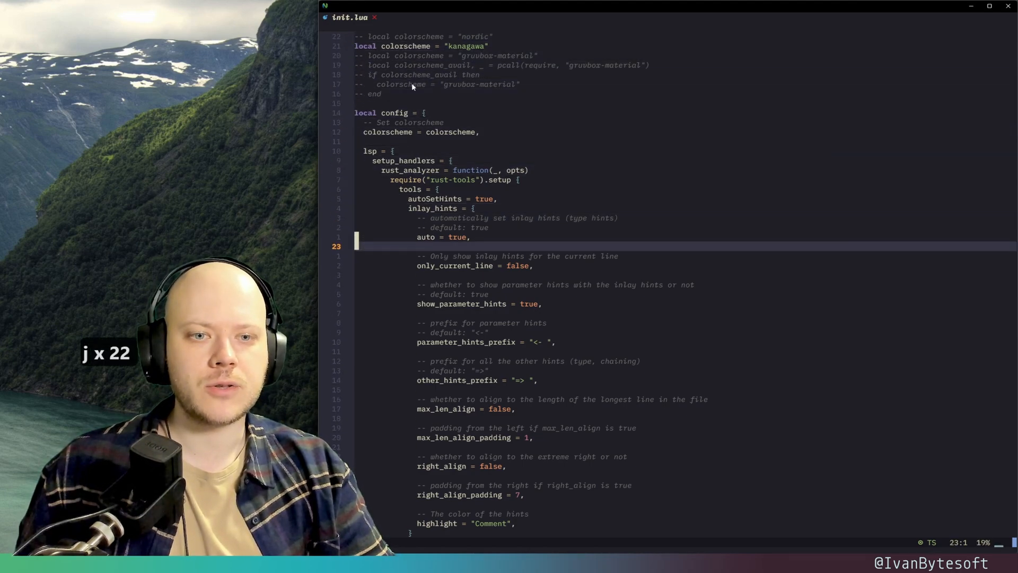
key(j)
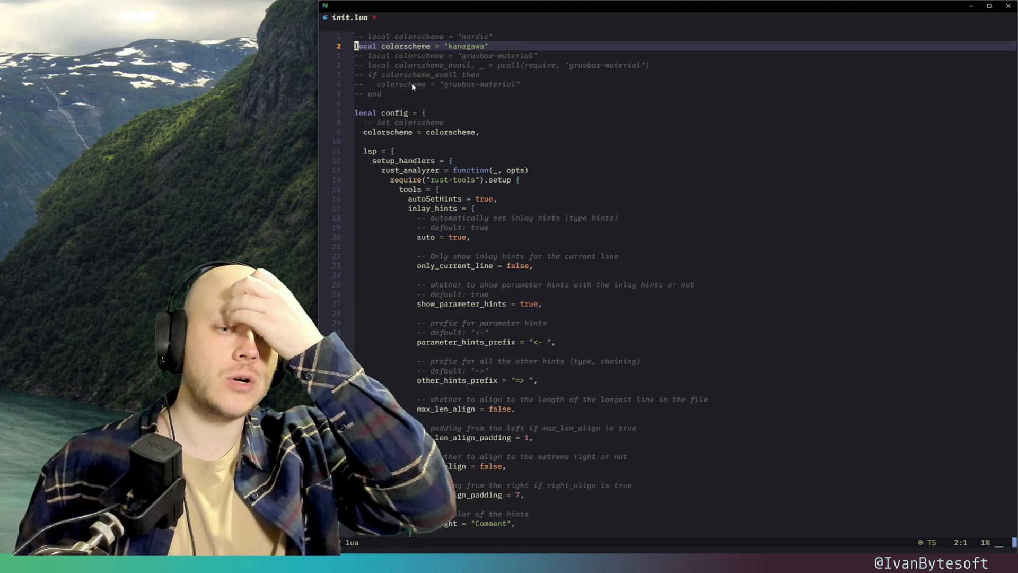
key(j)
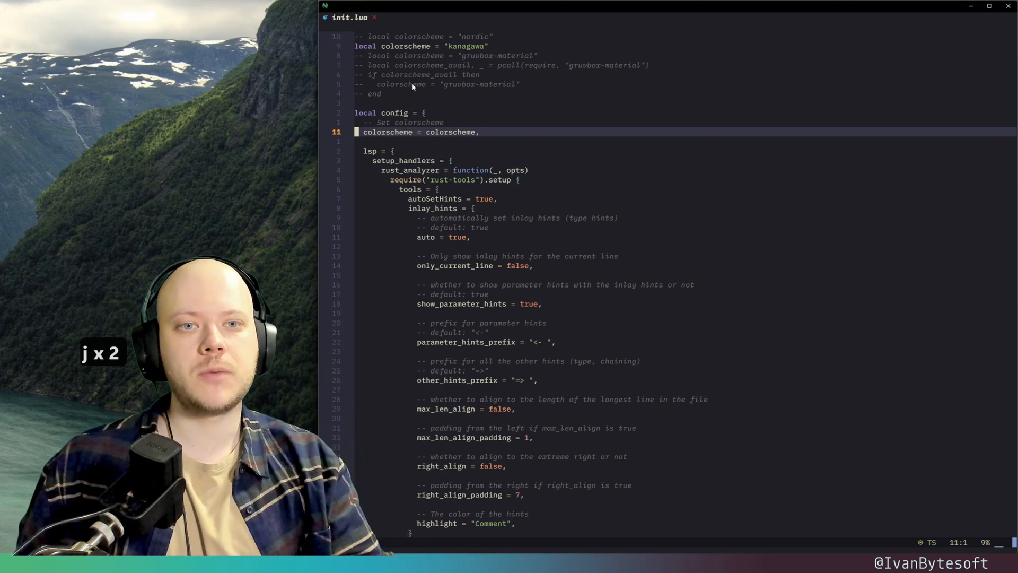
key(j)
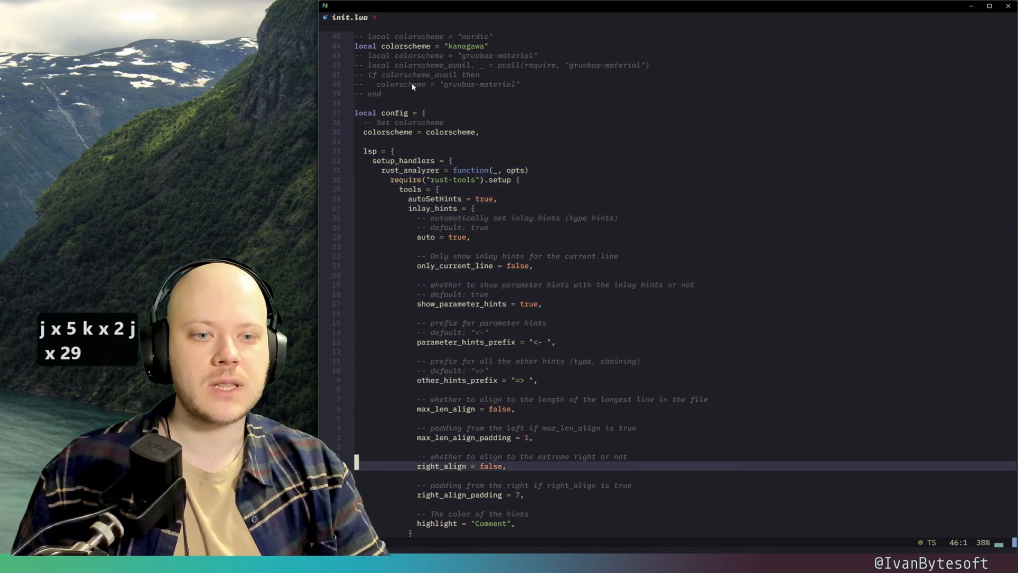
scroll(down, 3)
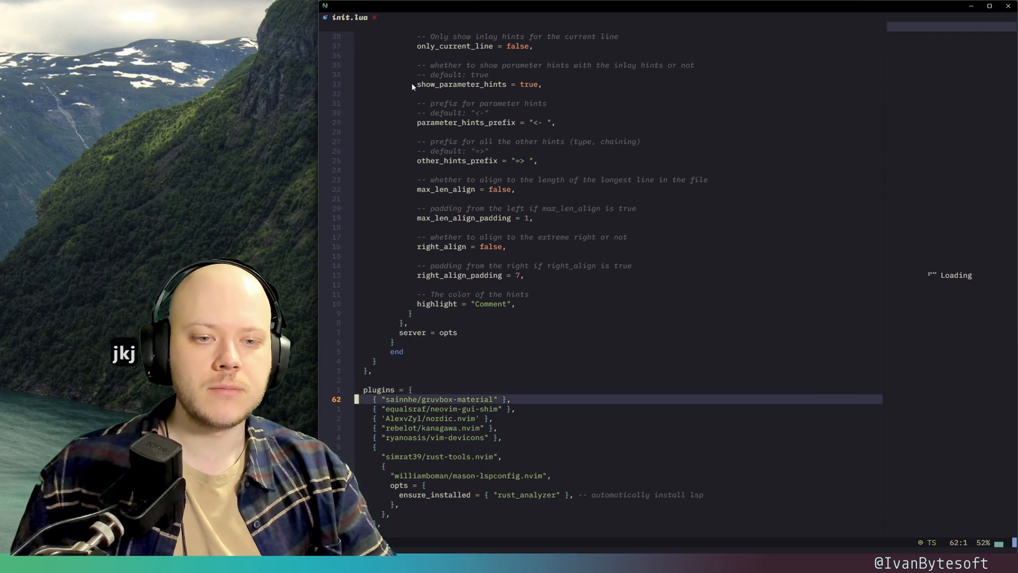
key(j)
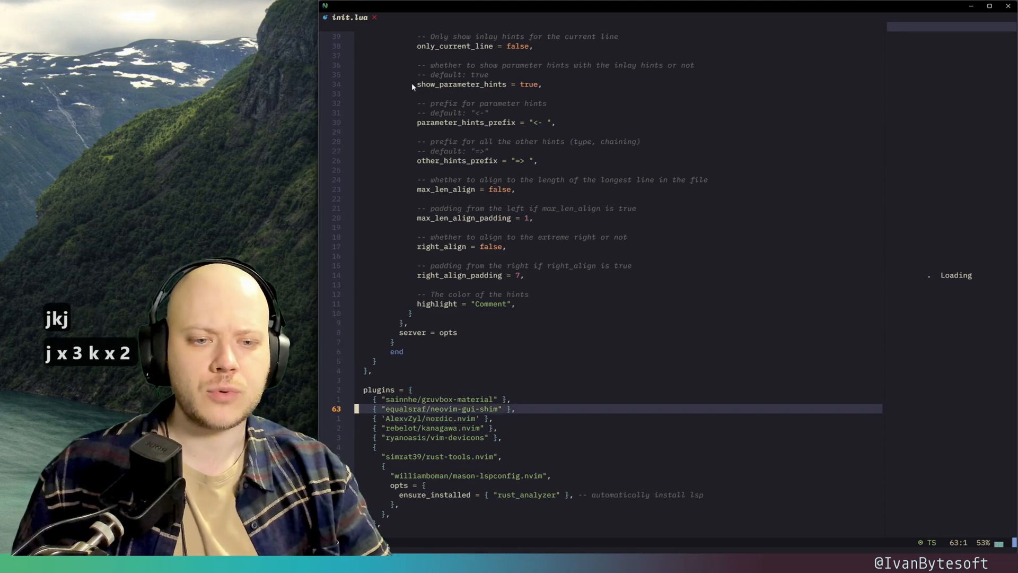
key(j)
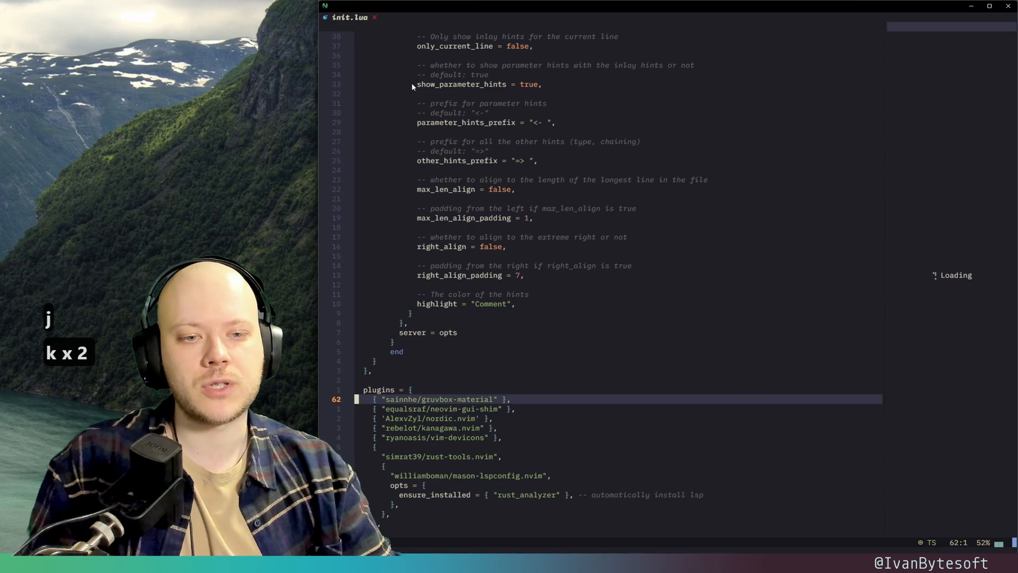
key(j)
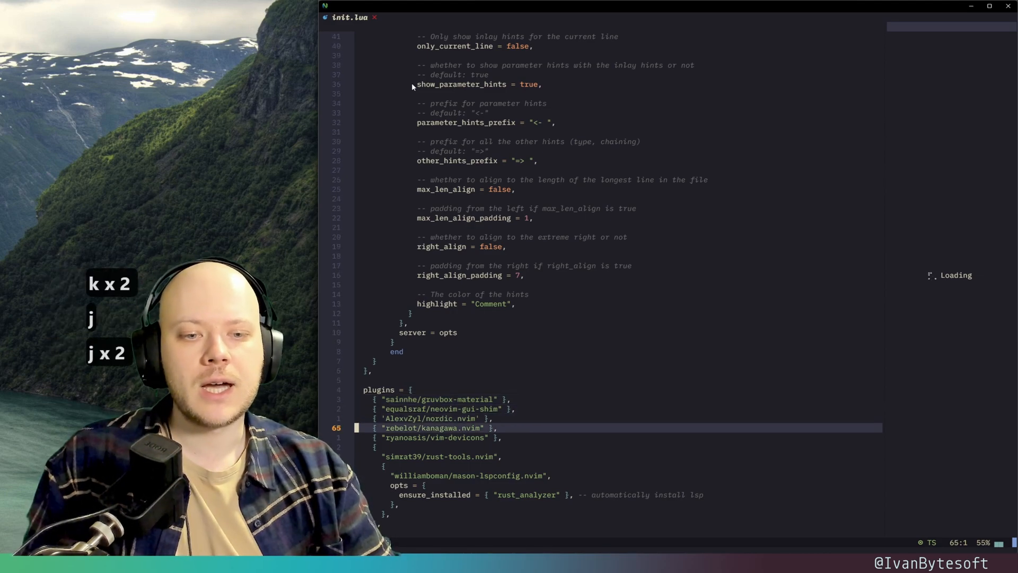
key(j)
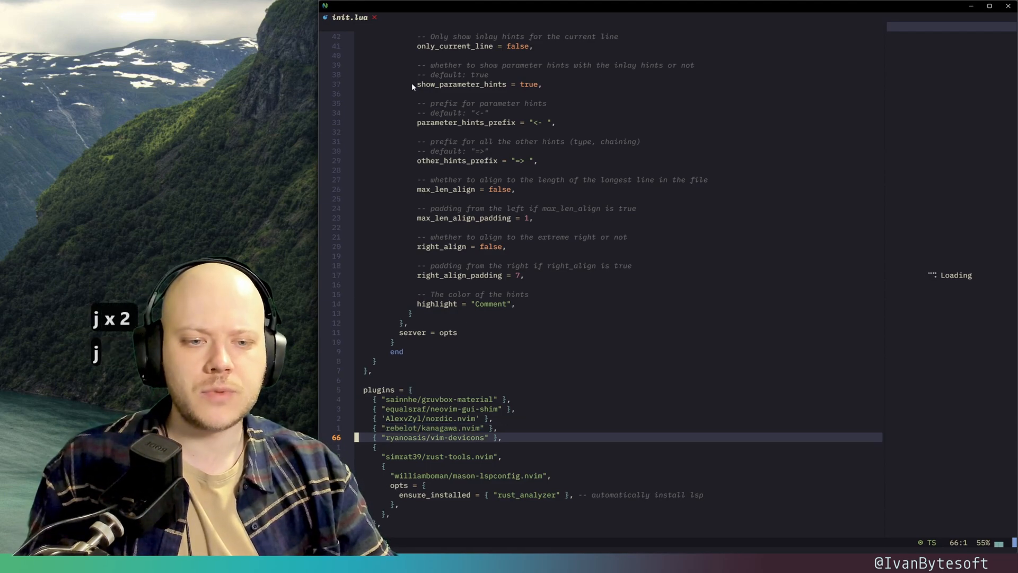
key(j)
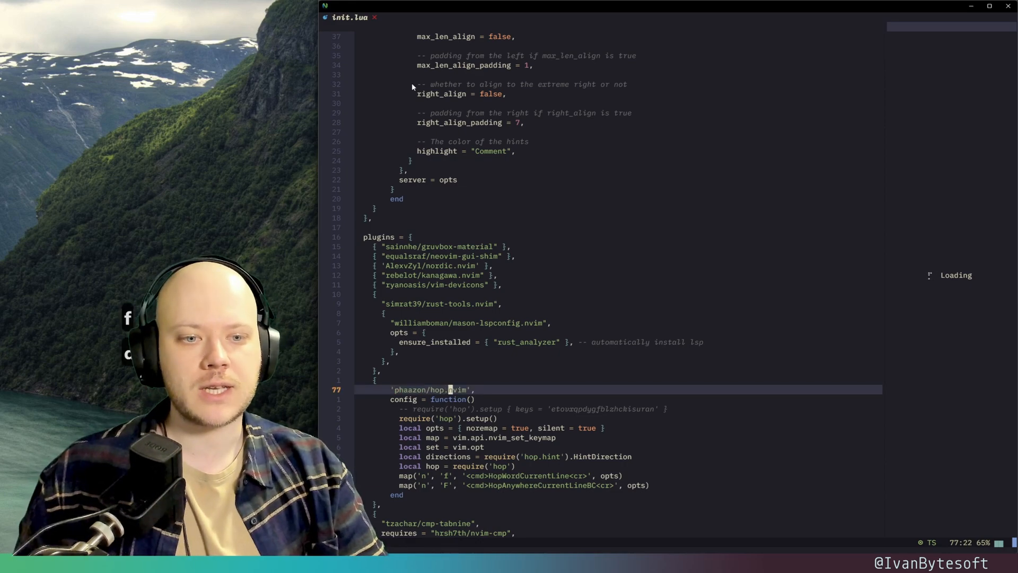
key(j)
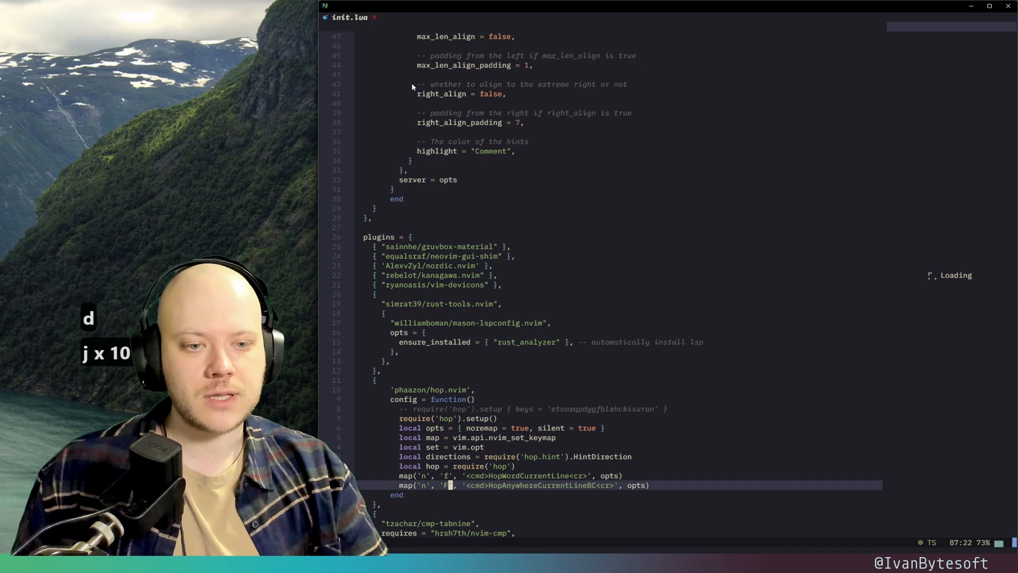
key(k)
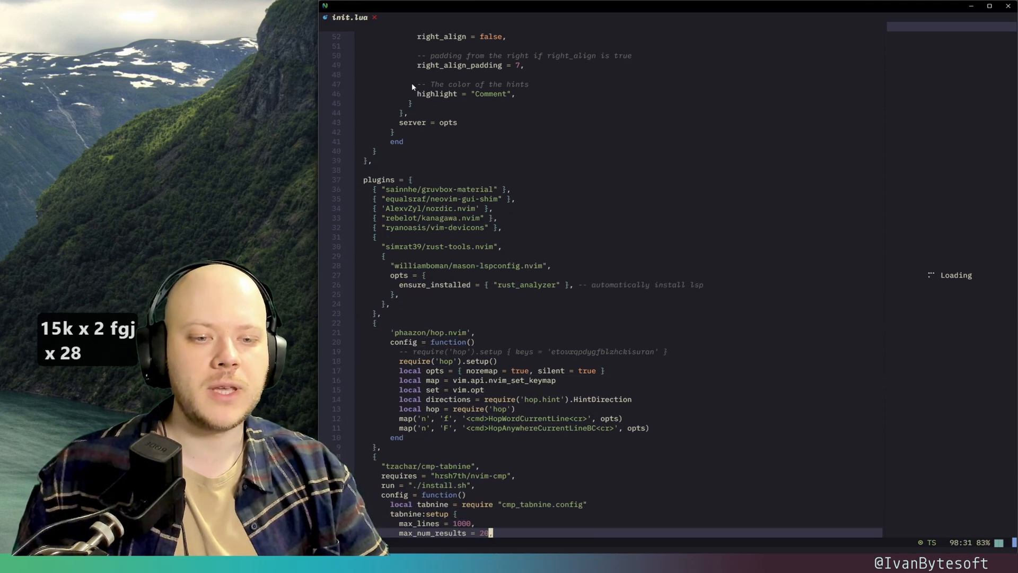
scroll(down, 3)
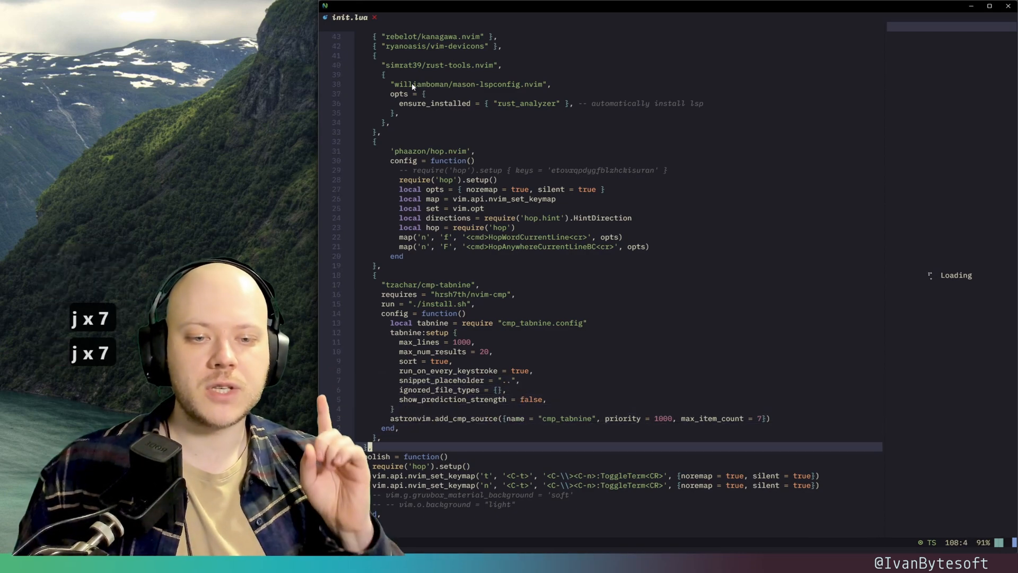
Move into the polish function and open a floating ToggleTerm.
key(j)
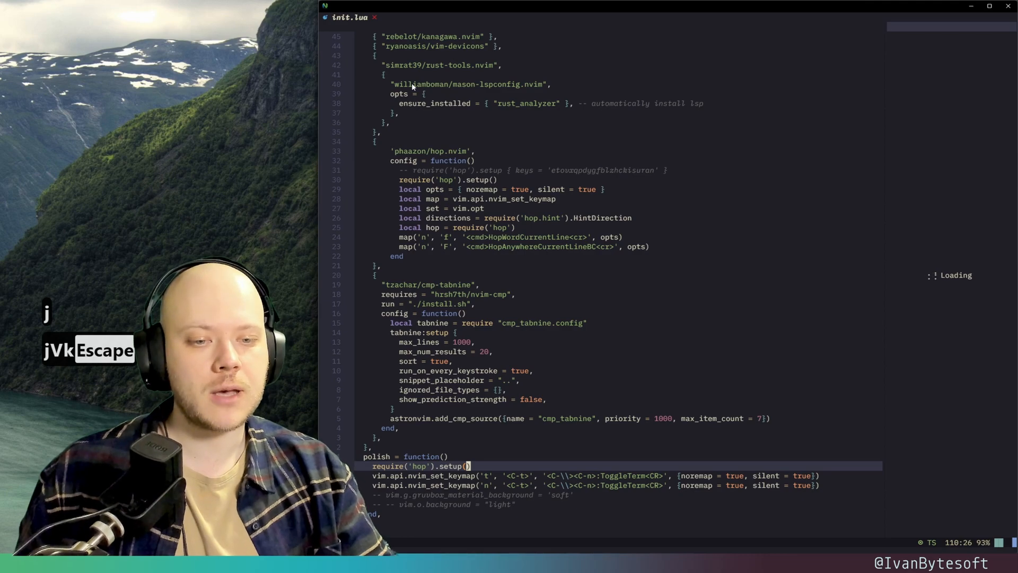
key(j)
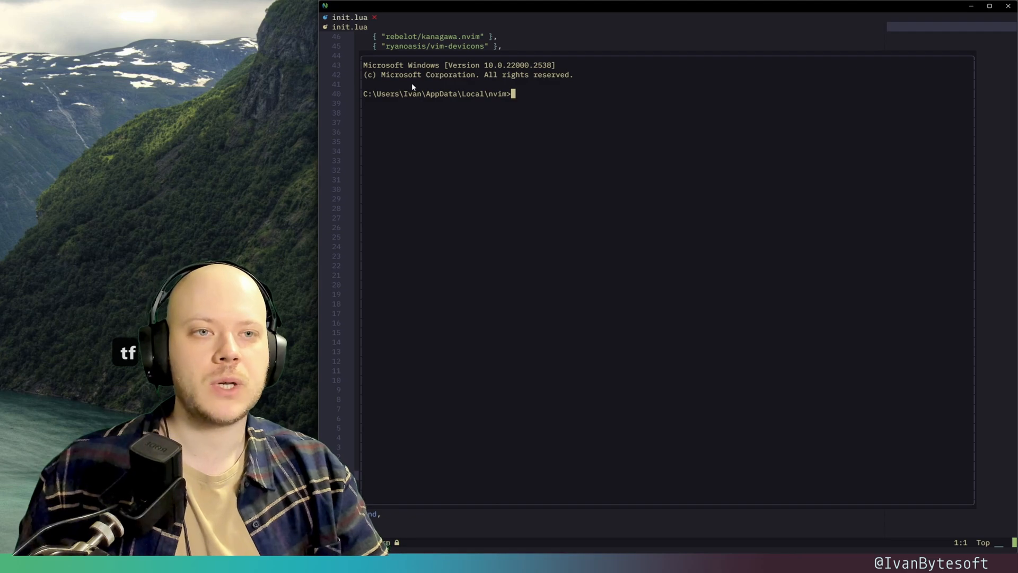
Run java -version in the floating terminal (OpenJDK 11).
text(java -)
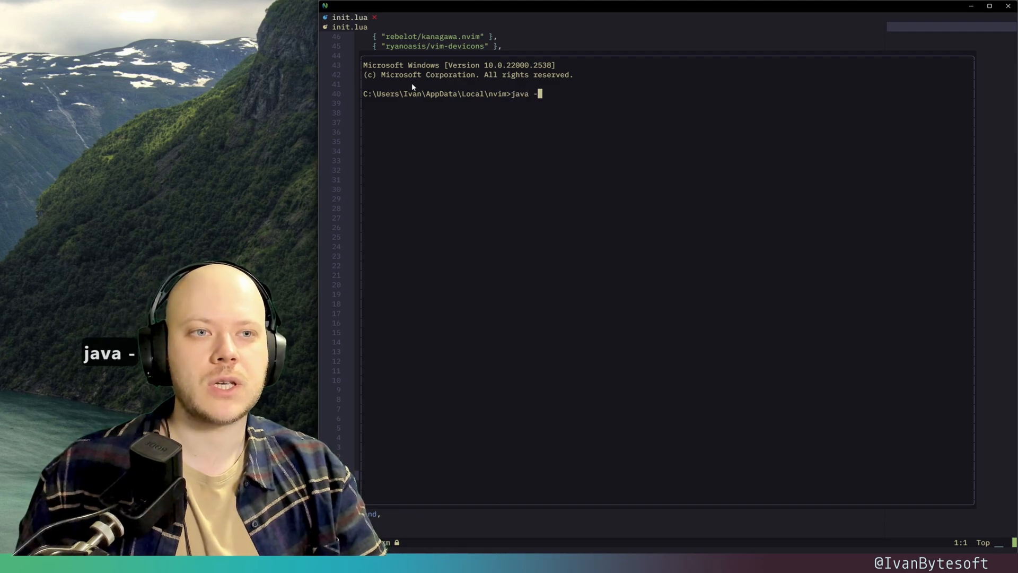
text(version)
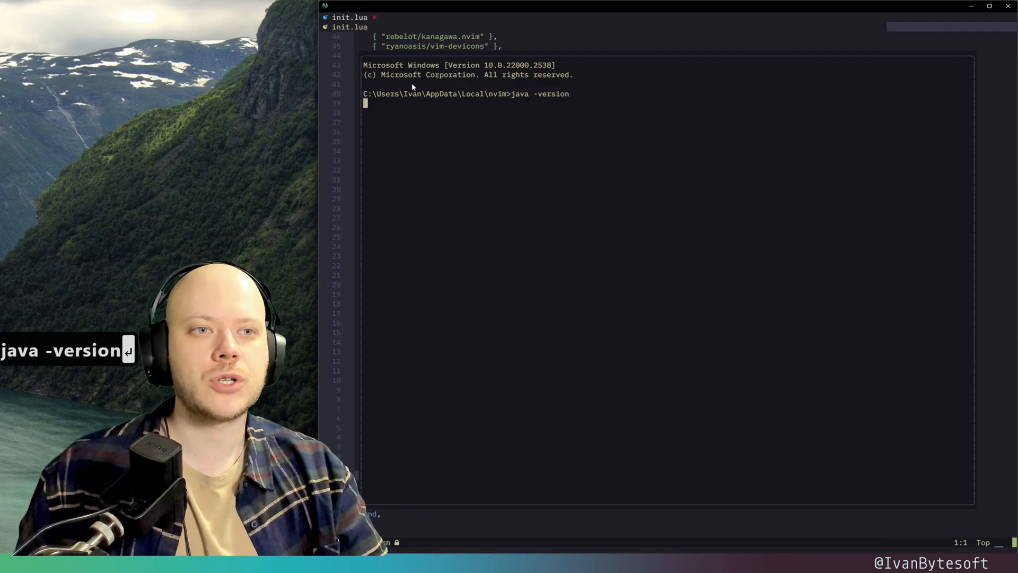
key(enter)
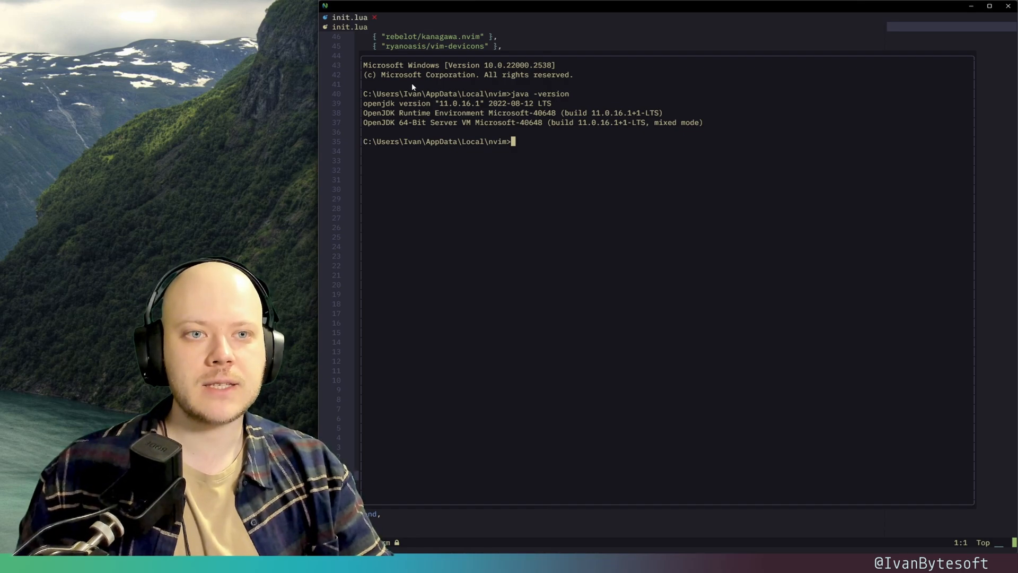
text(jkjsdfj)
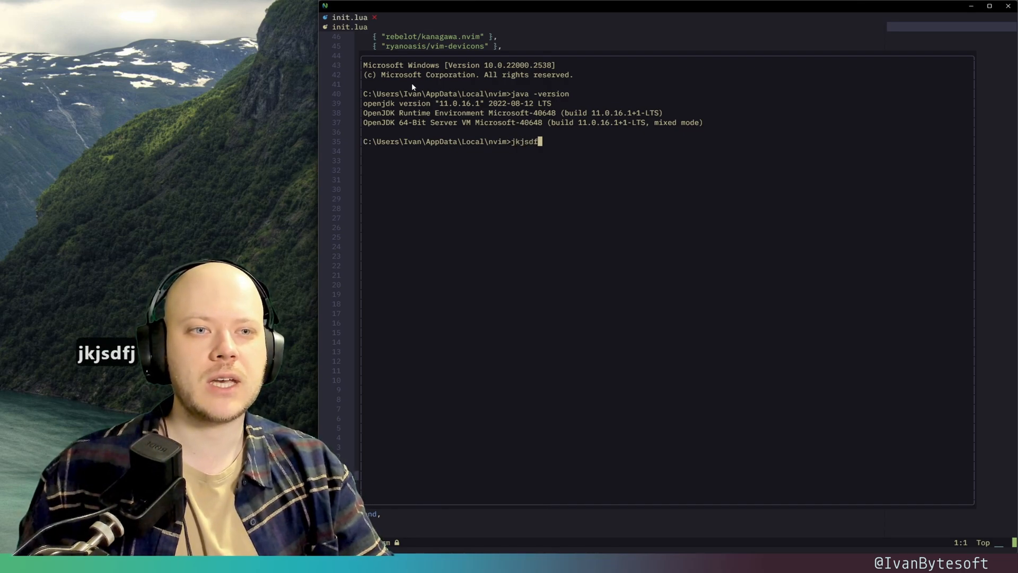
key(backspace)
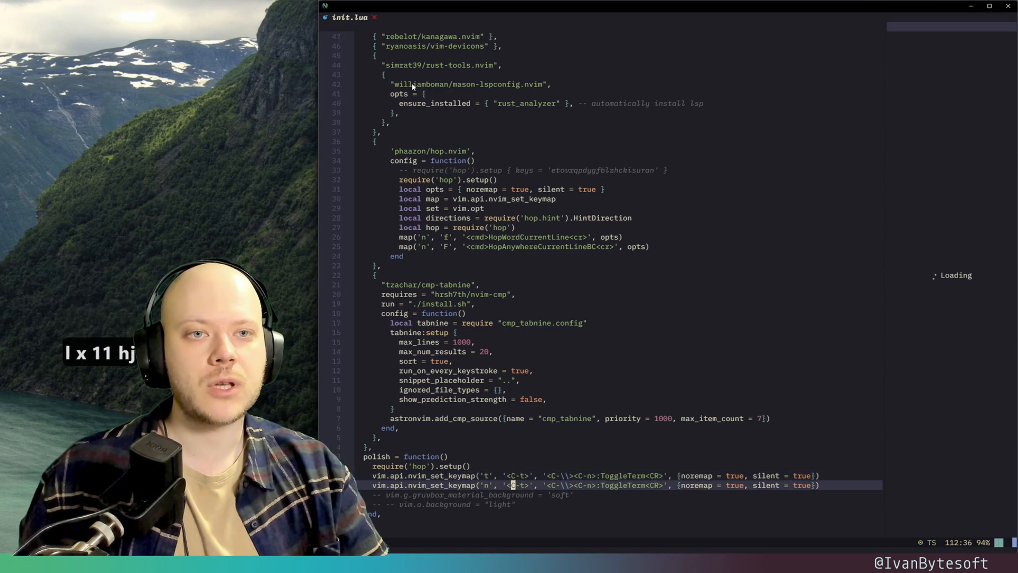
Reopen the floating terminal and enter java -version again.
key(ctrl+t)
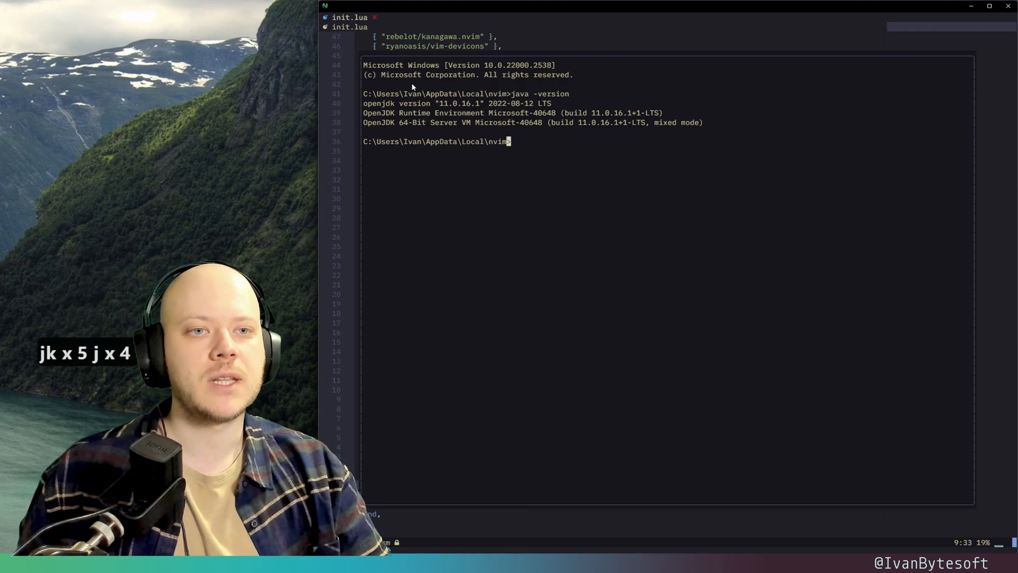
key(i)
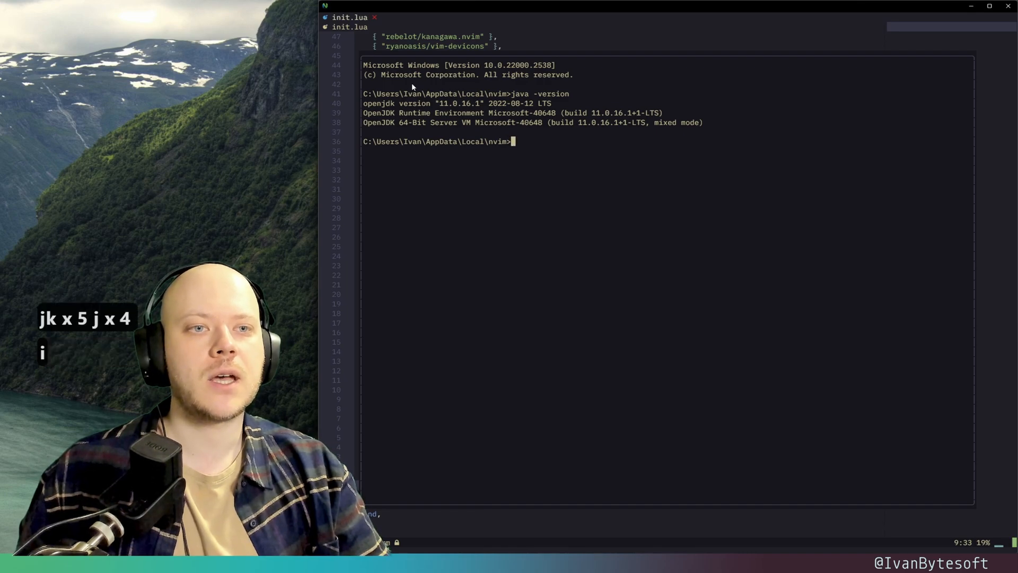
text(j)
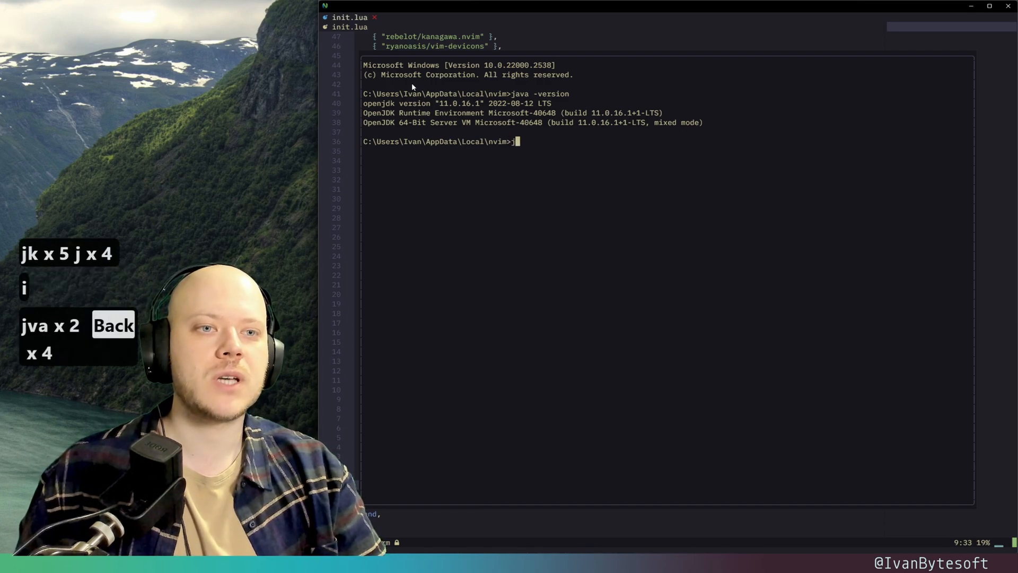
text(java -version)
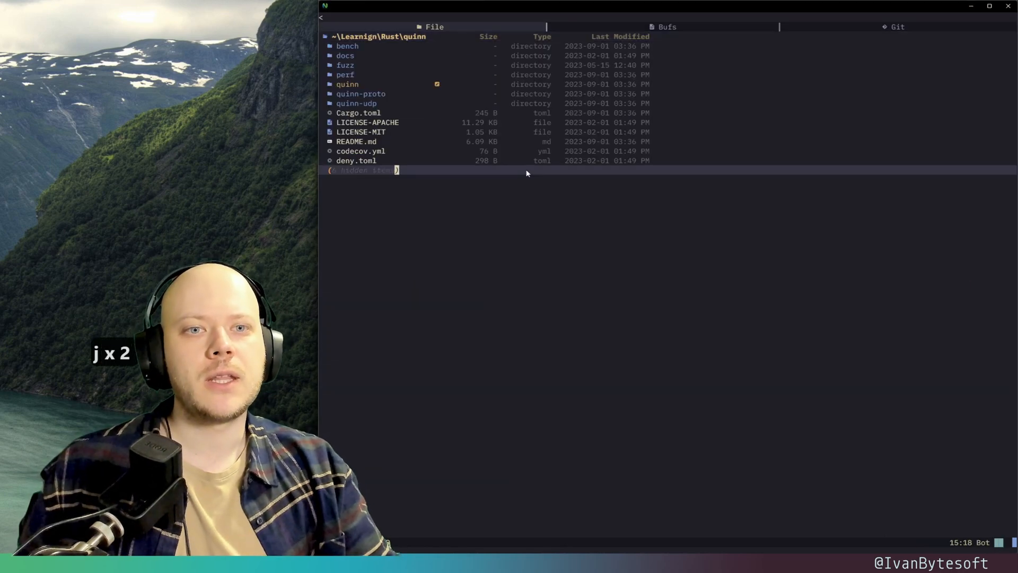
List the uncommitted git changes and step through the changed files' diffs.
key(k)
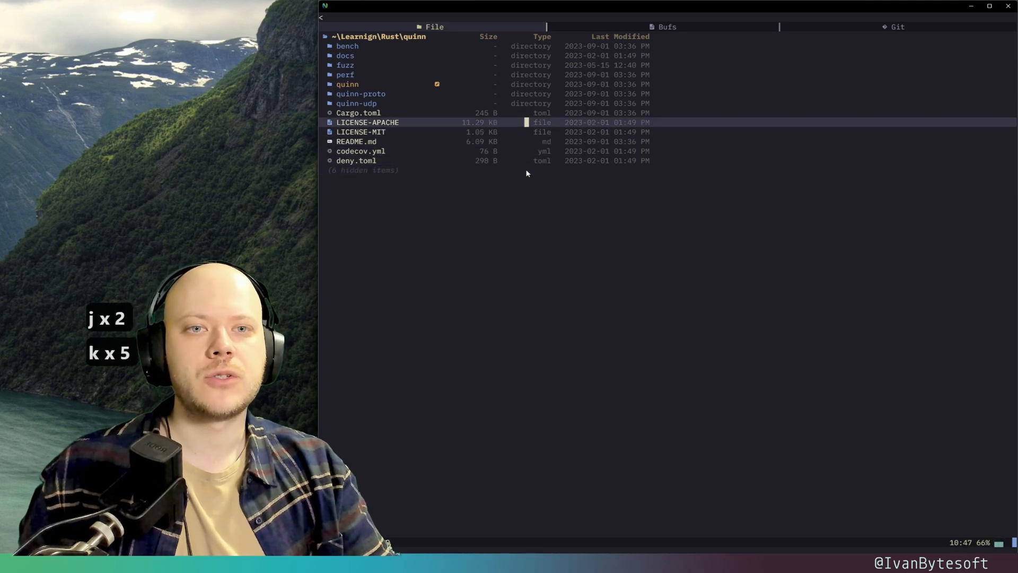
key(k)
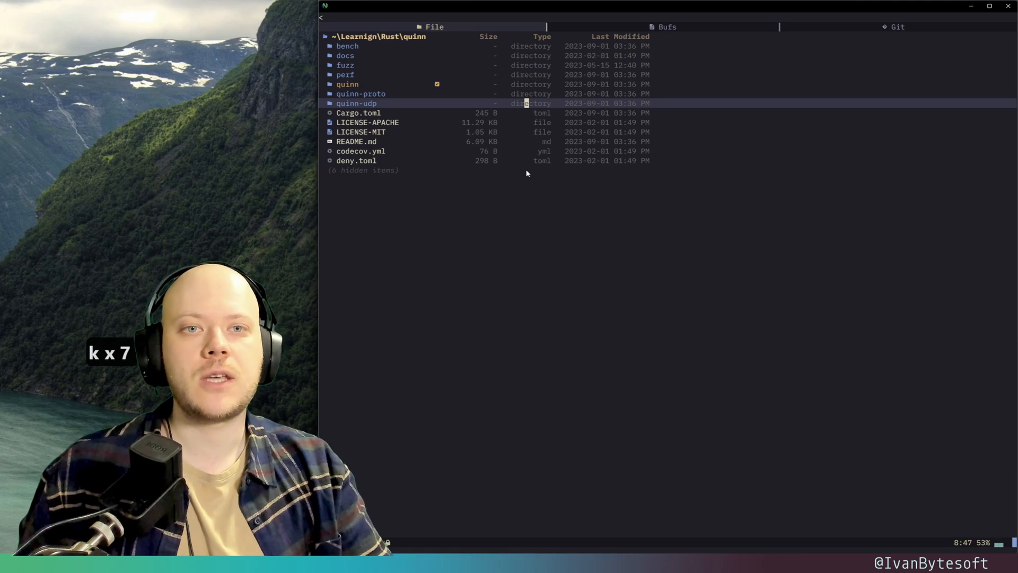
key(g)
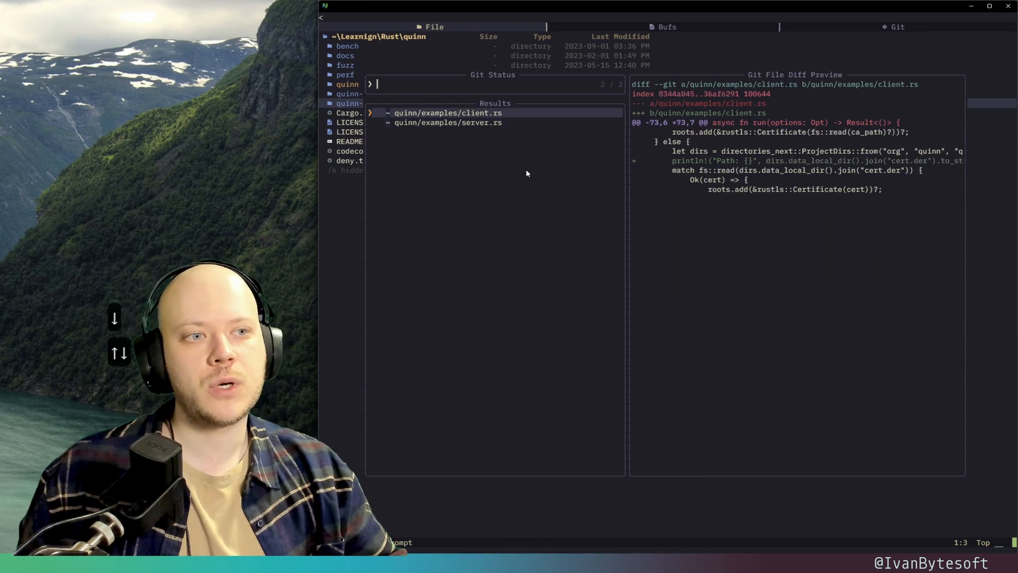
key(Escape)
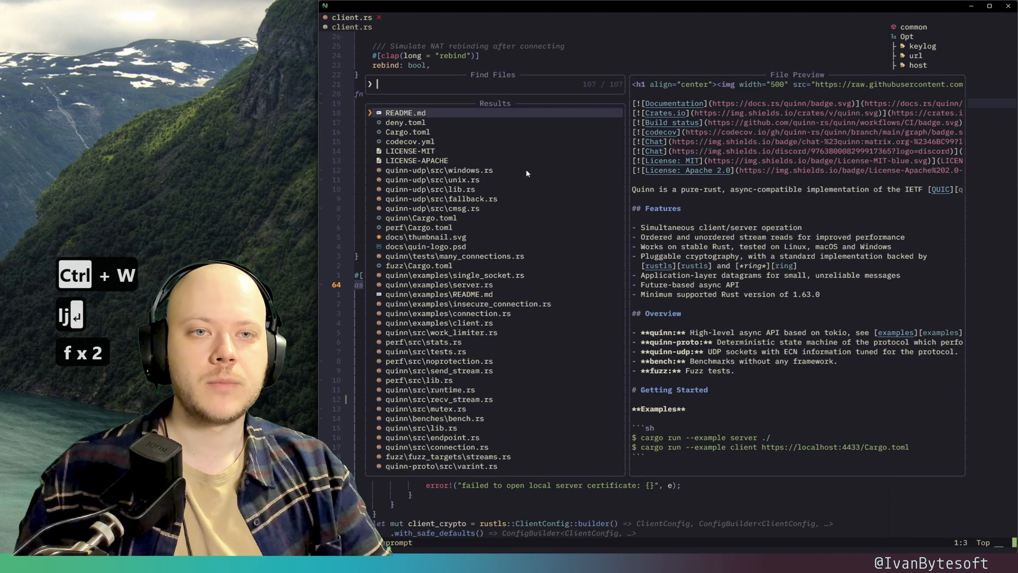
Find 'Endpoint' to reach quinn/src/endpoint.rs, browse its LSP references, then leave them for a project-wide grep.
text(Endp)
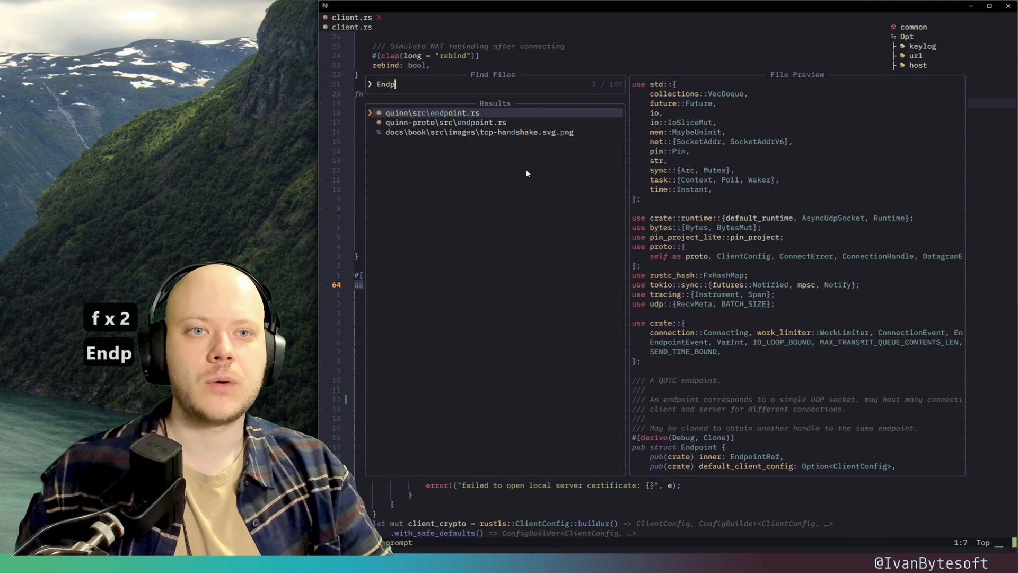
text(oi)
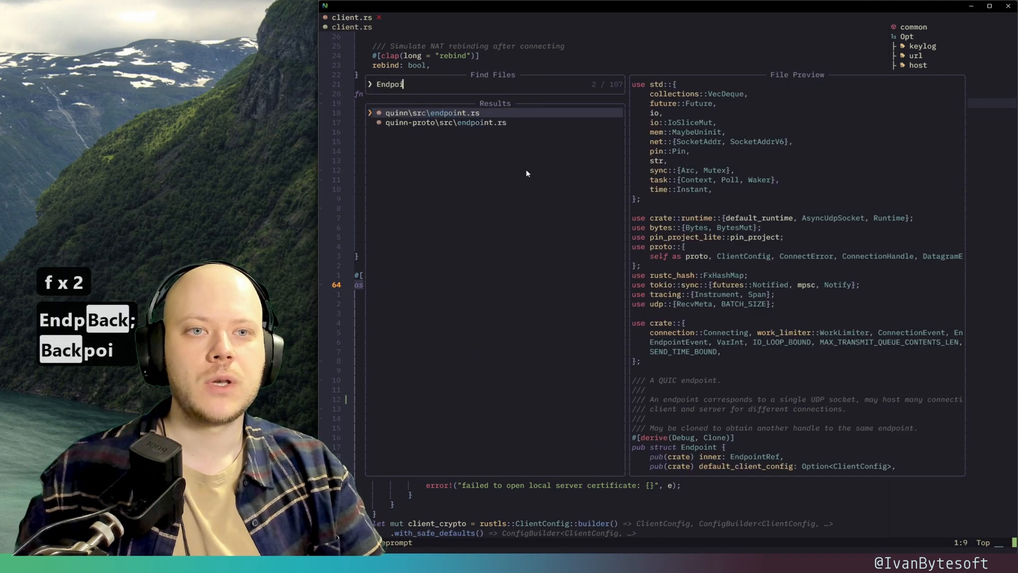
text(nt)
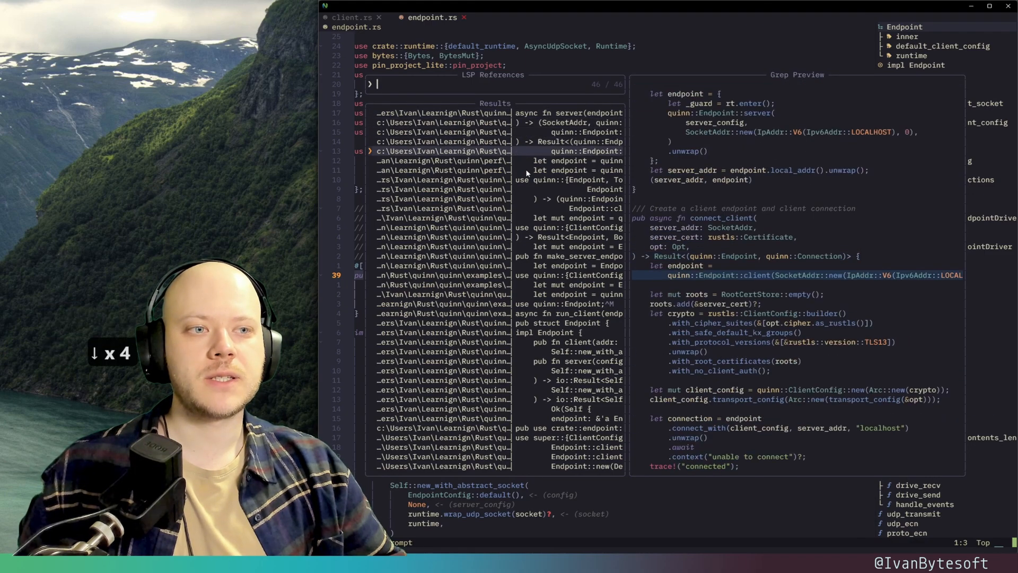
scroll(down, 3)
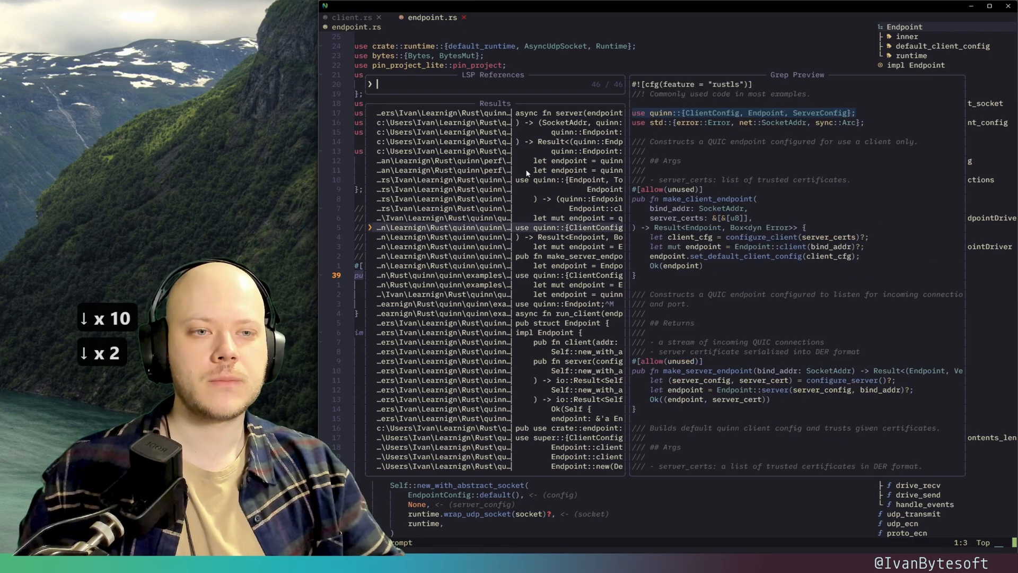
key(Escape)
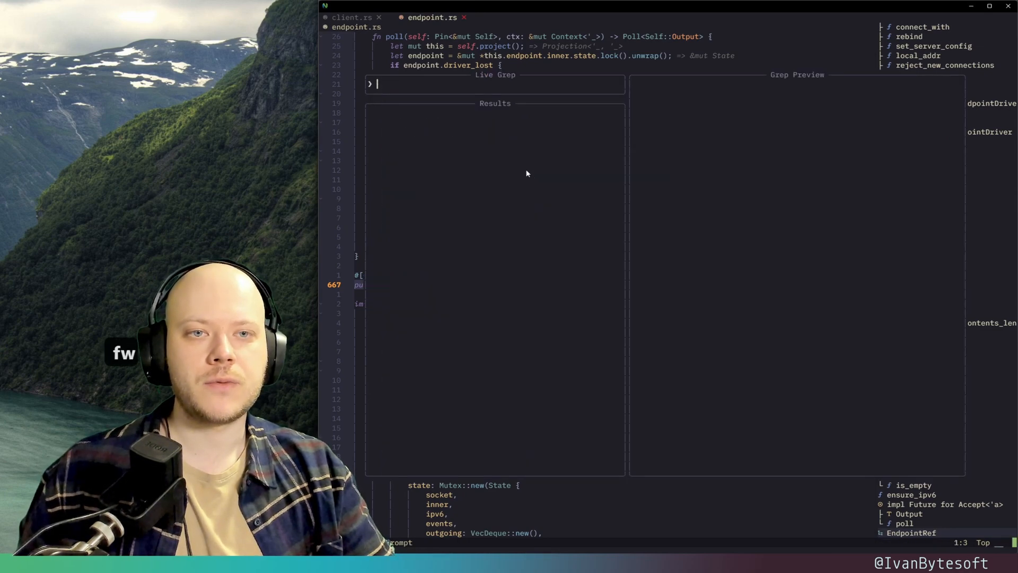
Grep for 'inline', reach the RecvStream struct in recv_stream.rs and bring up its LSP rename prompt.
text(inline)
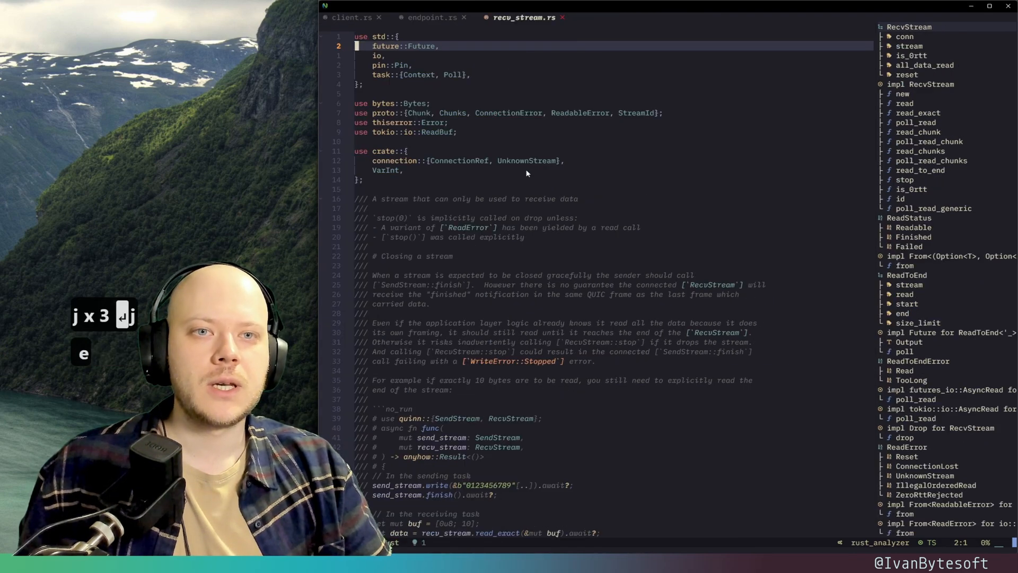
scroll(down, 3)
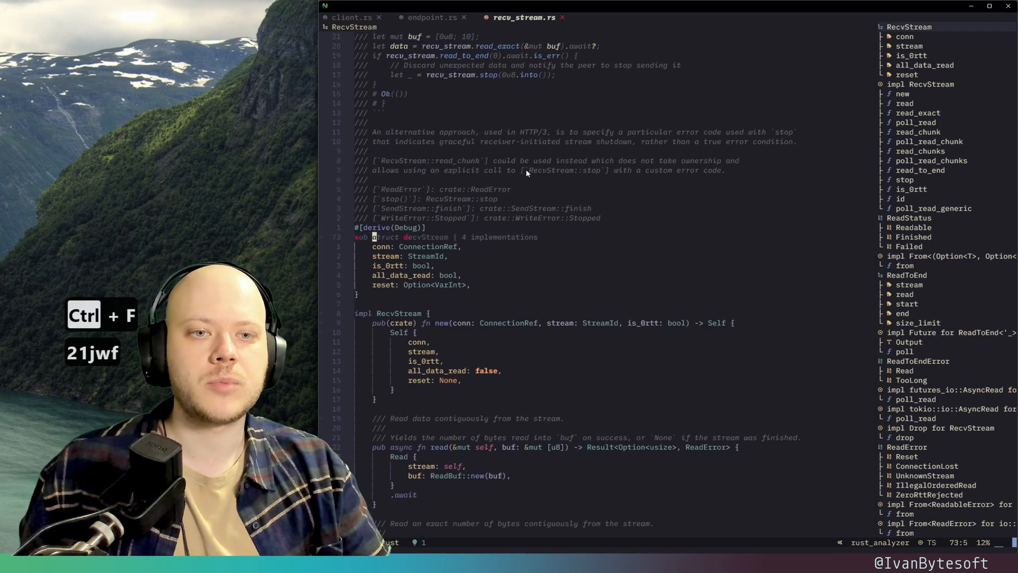
key(F2)
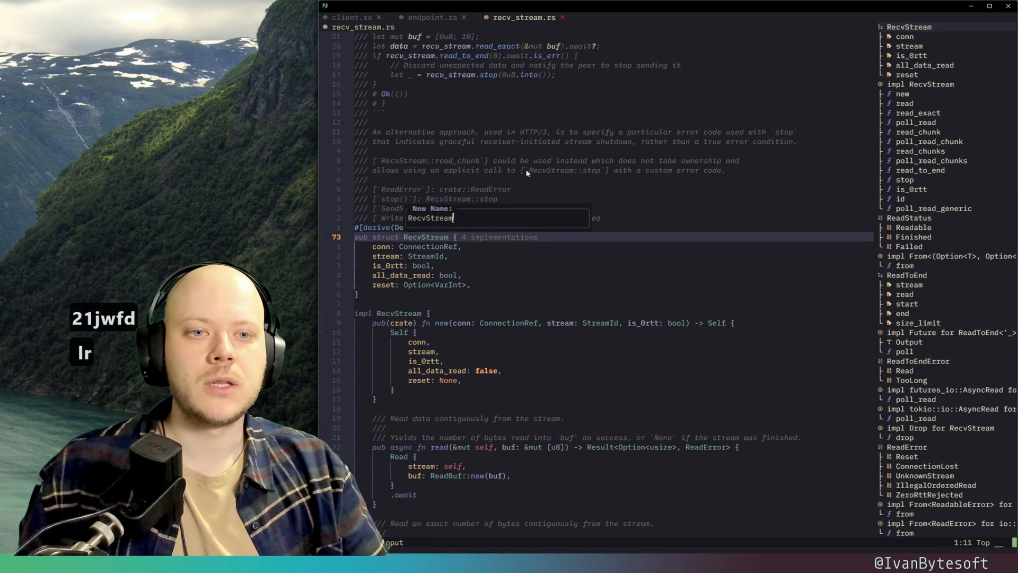
key(Escape)
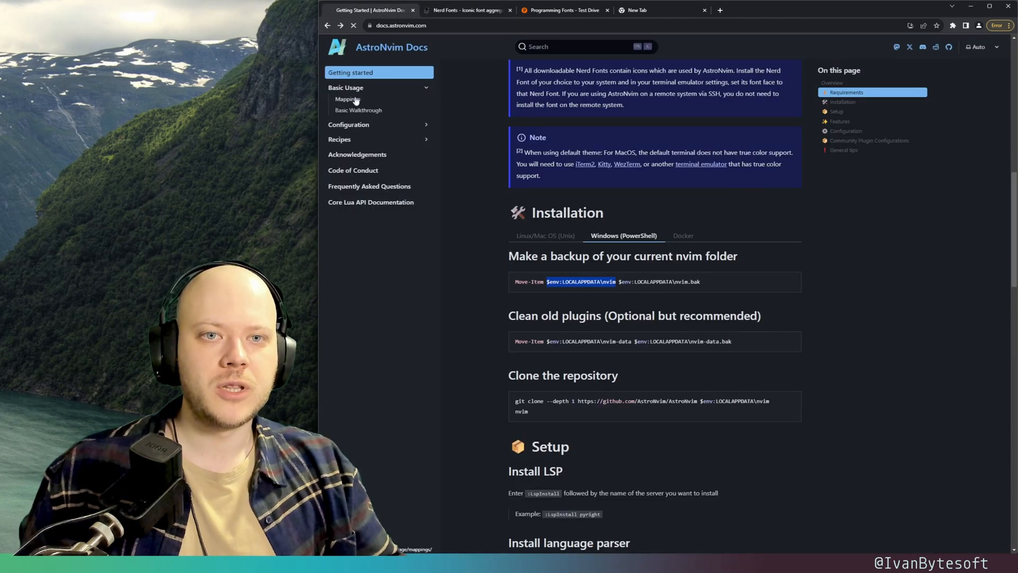
Read the Basic Walkthrough page down to the section on resizing buffers.
click(348, 98)
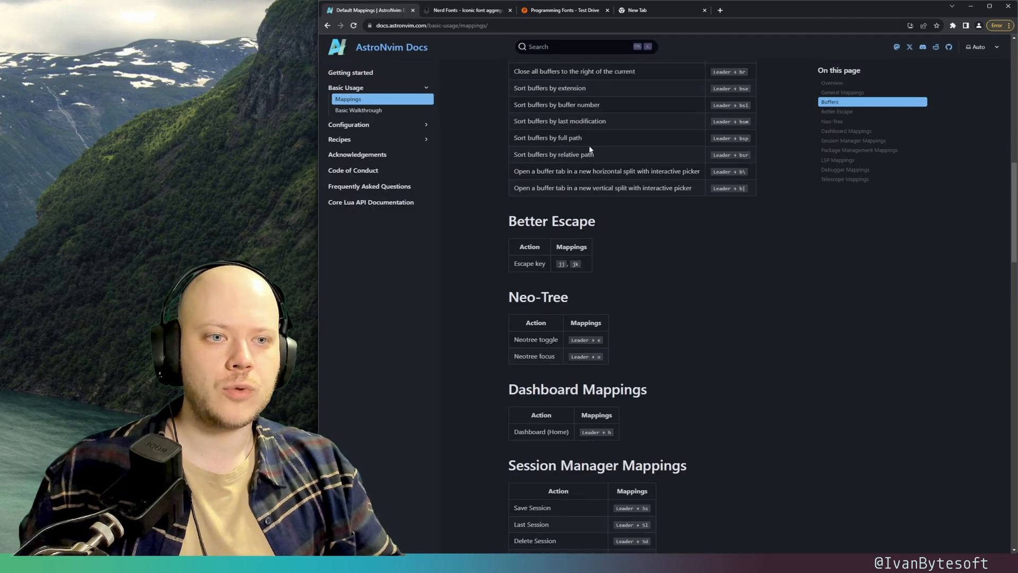
click(359, 109)
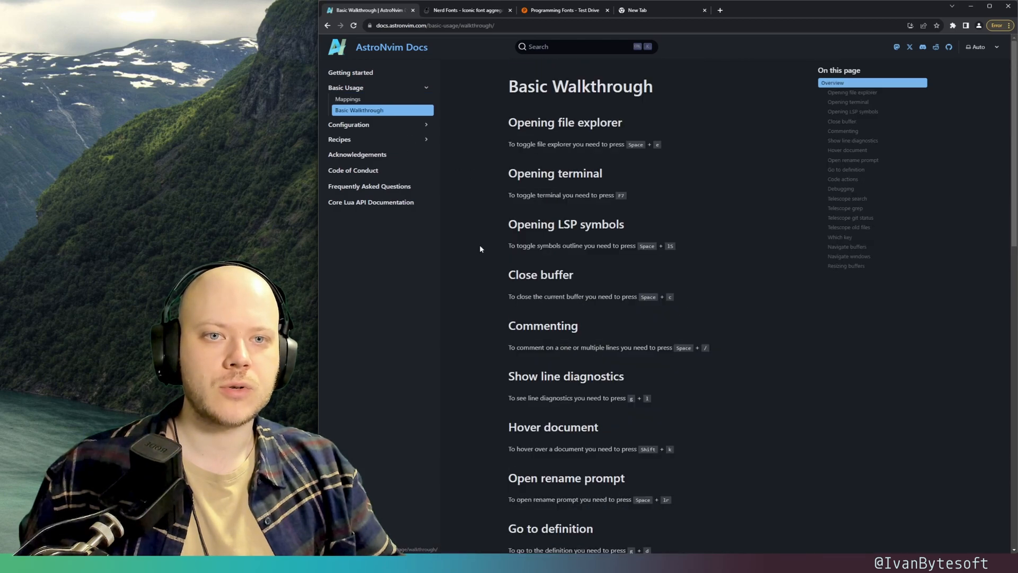
mouse_move(389, 115)
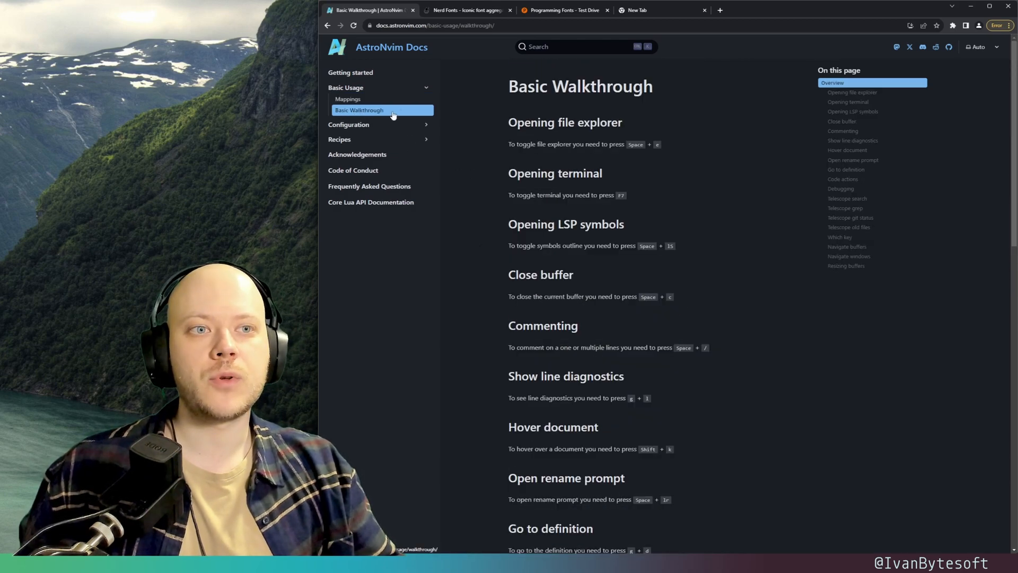
scroll(down, 3)
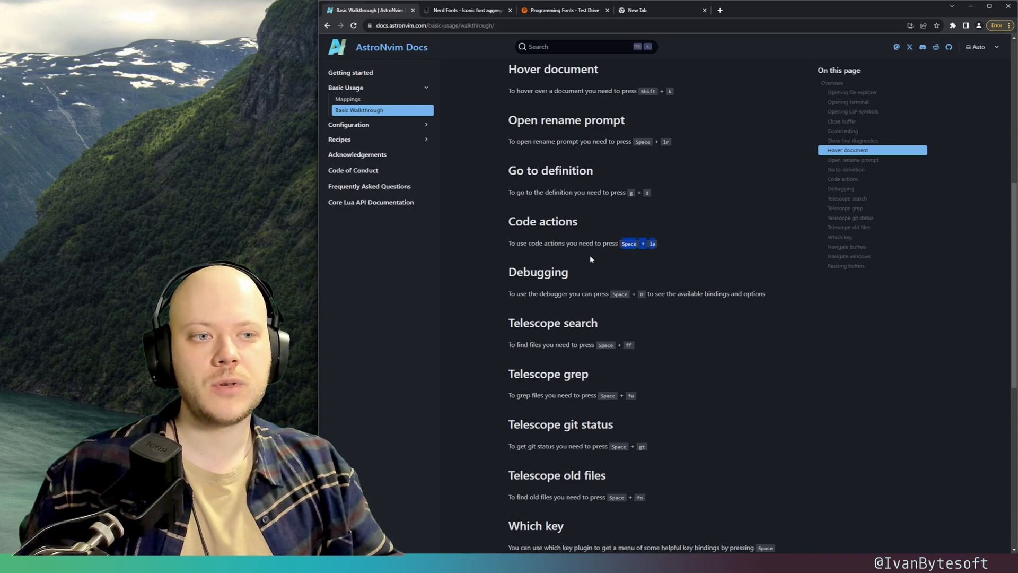
scroll(down, 3)
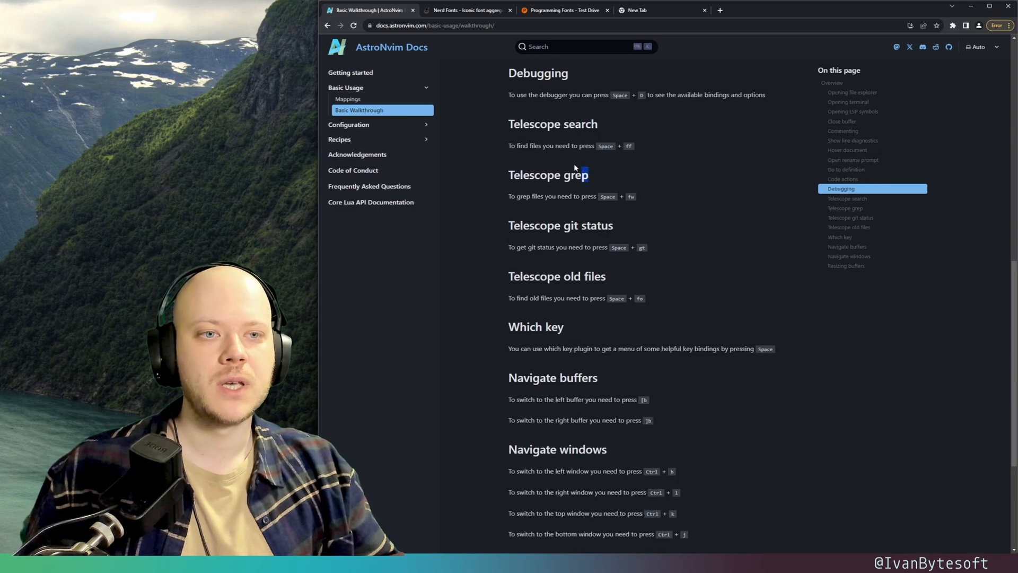
scroll(down, 3)
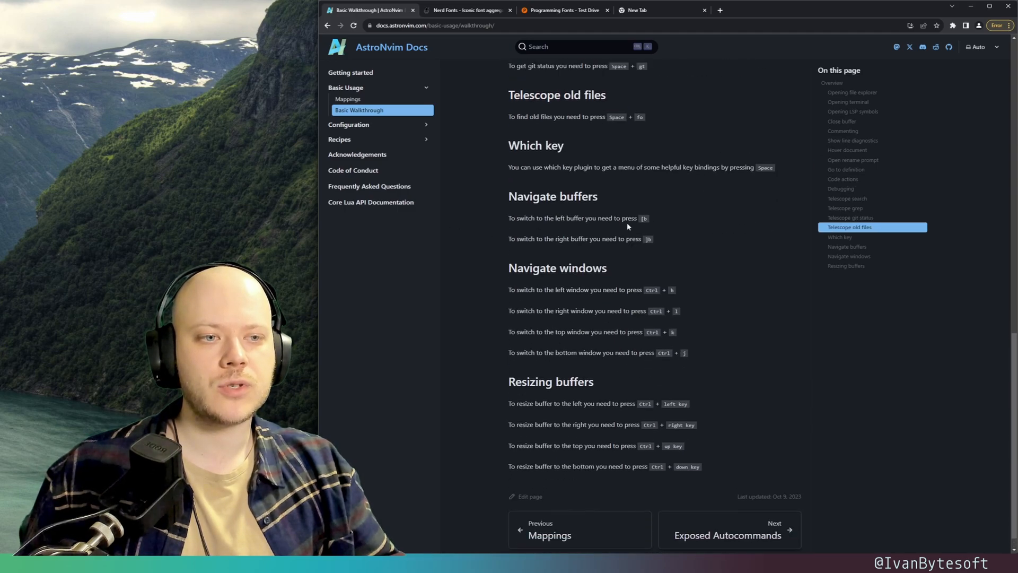
Return to the Default Mappings page and scroll to the Debugger and Telescope mappings.
click(348, 98)
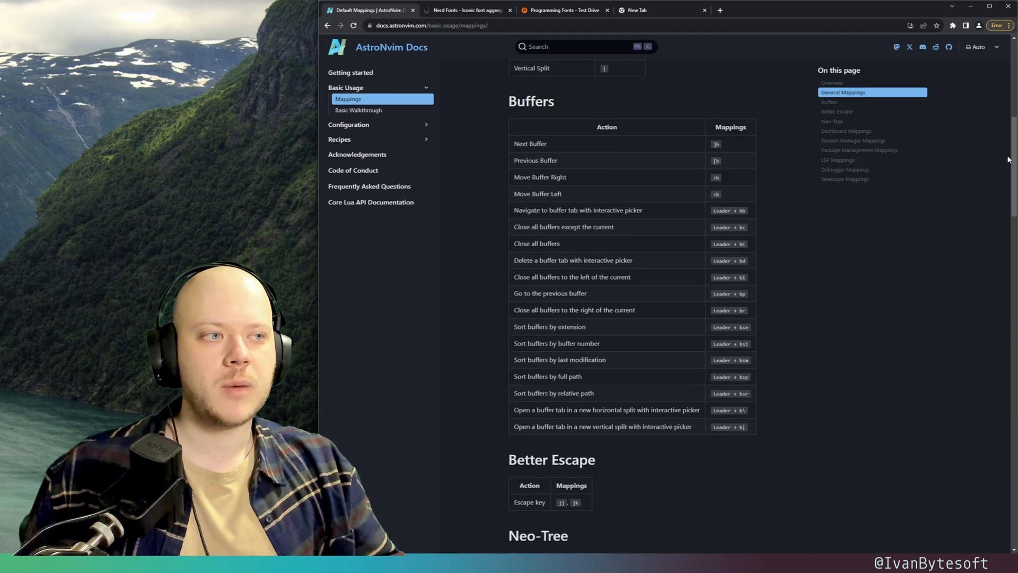
scroll(down, 3)
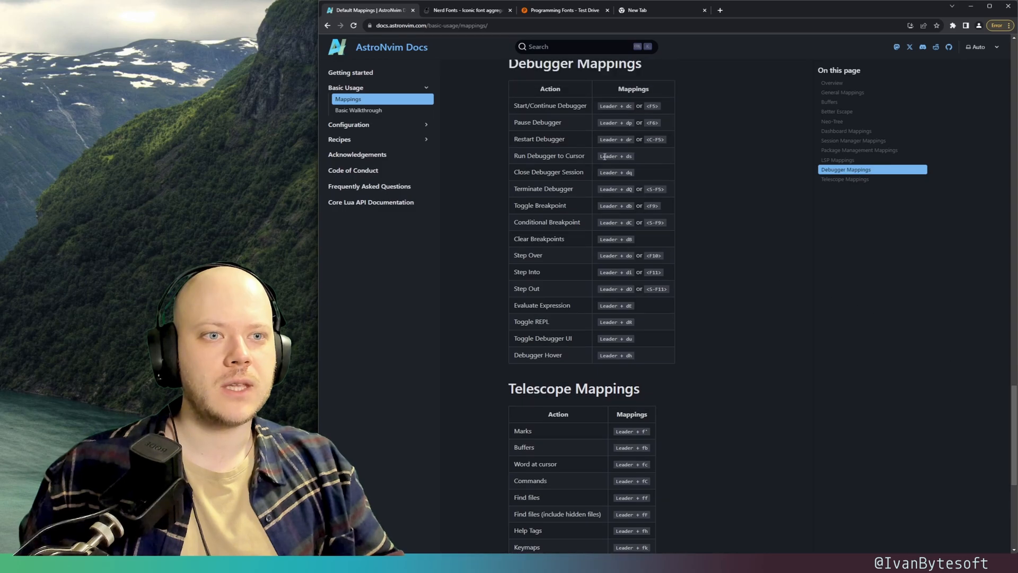